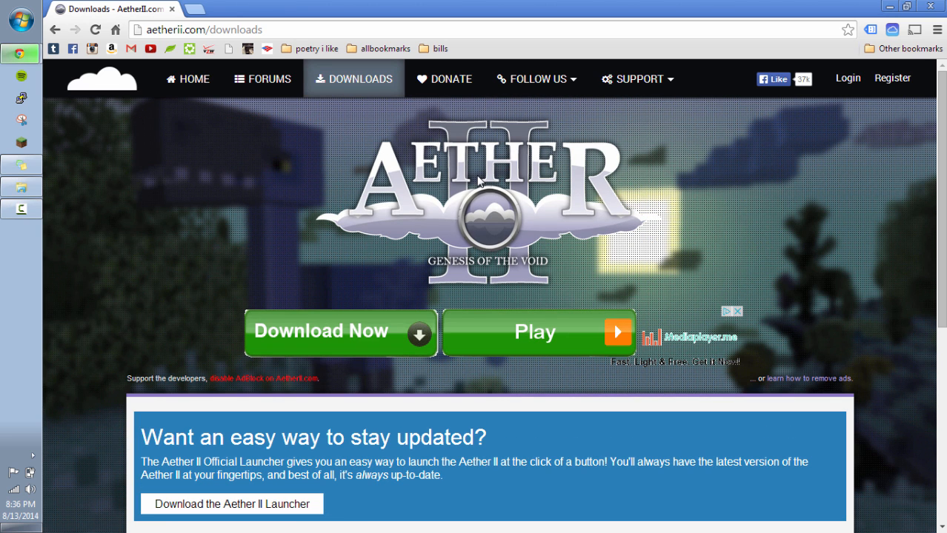
mouse_move(628, 211)
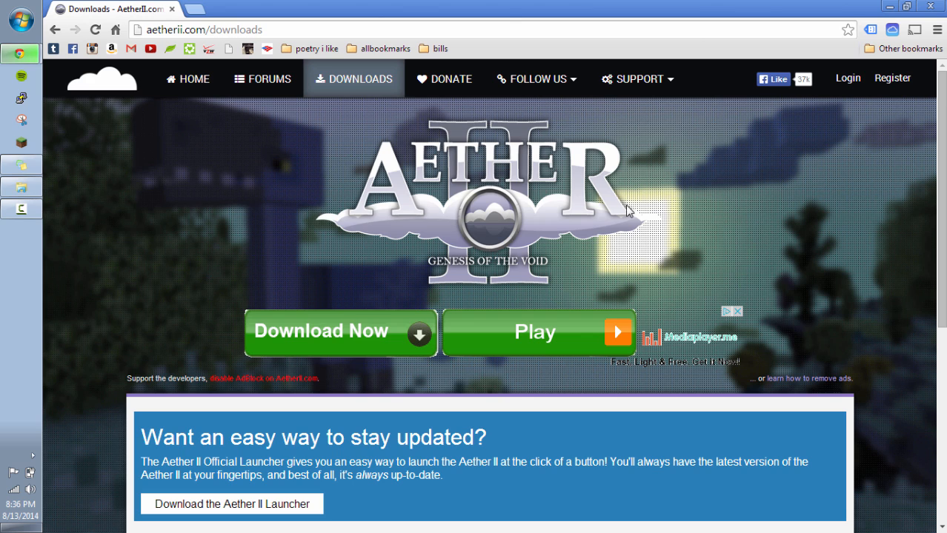
mouse_move(150, 192)
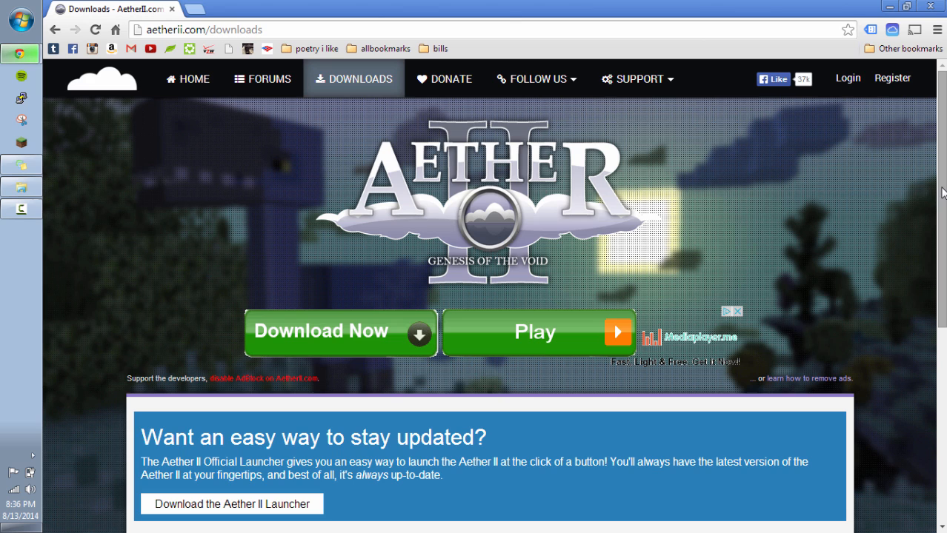
mouse_move(670, 225)
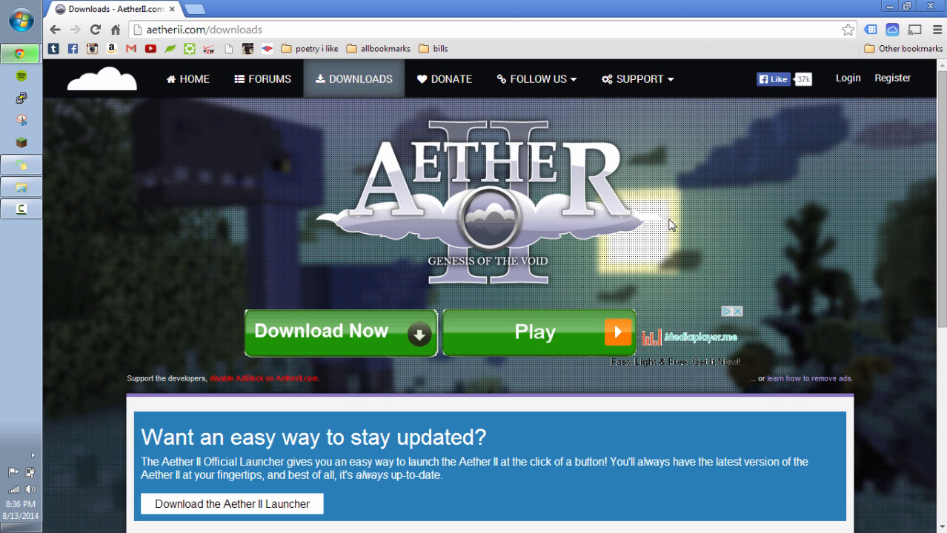
mouse_move(467, 221)
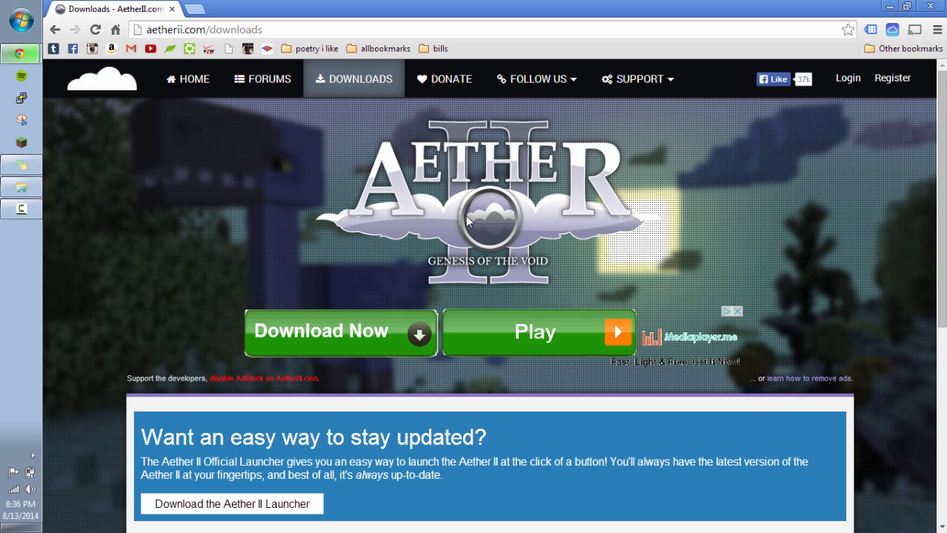
mouse_move(942, 208)
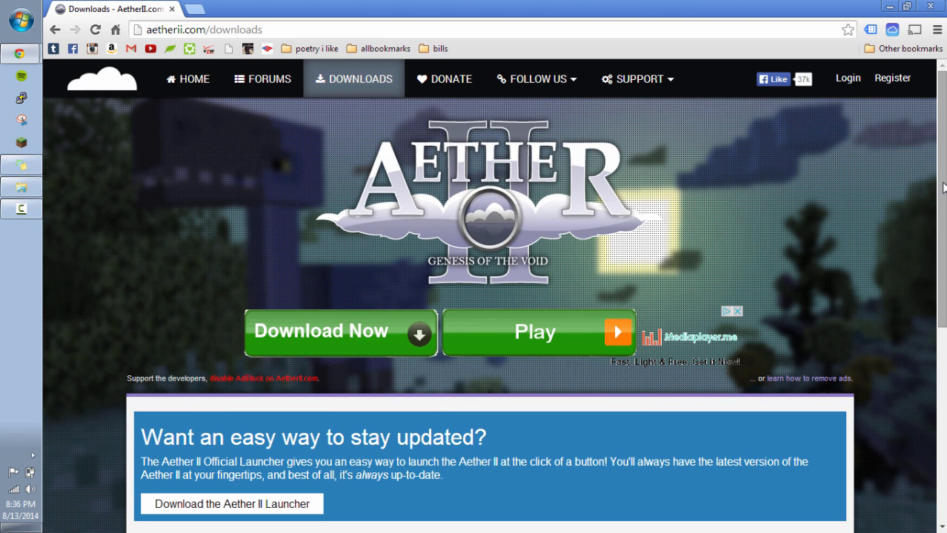
mouse_move(504, 198)
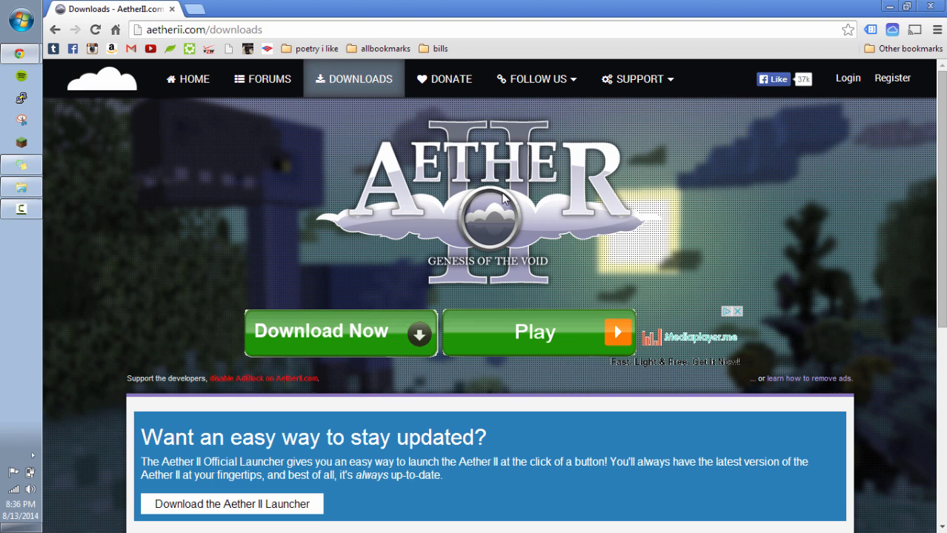
mouse_move(380, 206)
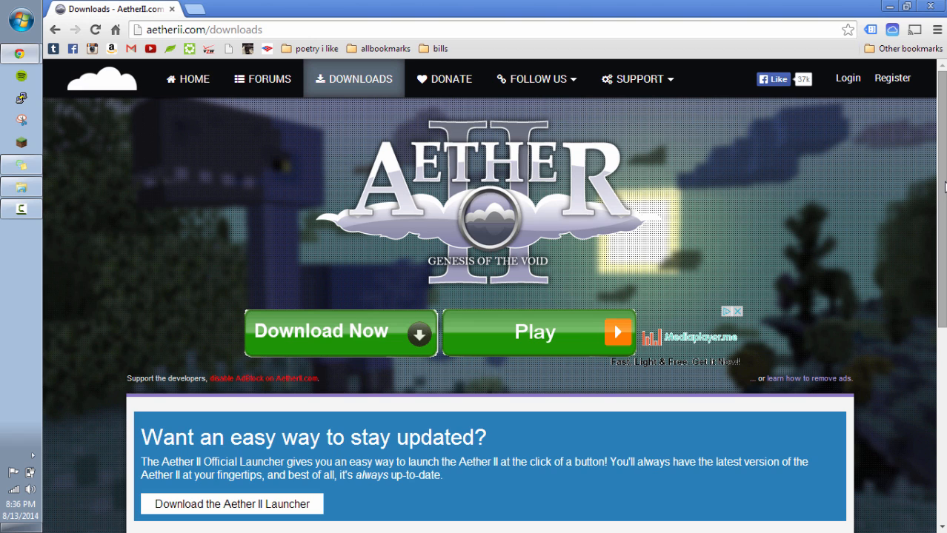
Step: Scroll the downloads page to the Minecraft 1.6.4 Forge, Aether II and Threaded Lighting links
scroll("down", 3)
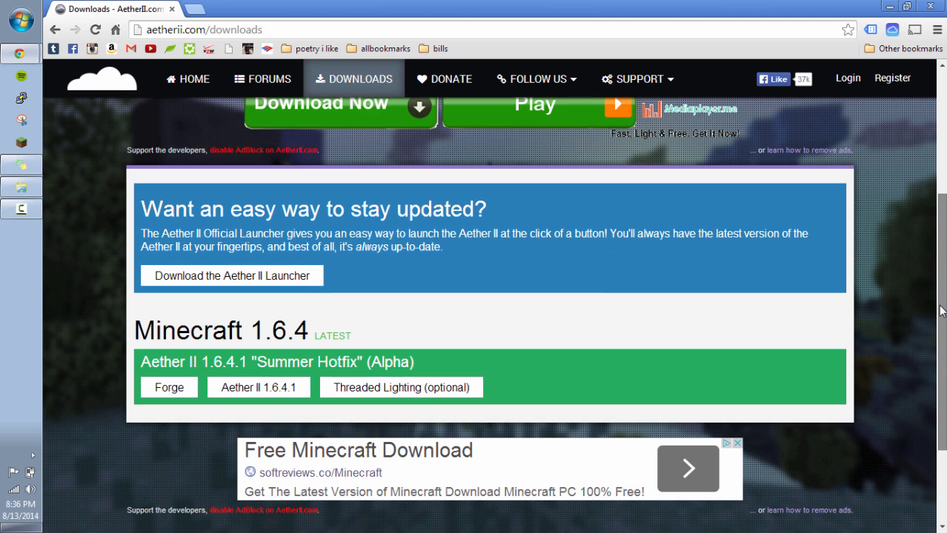
mouse_move(134, 334)
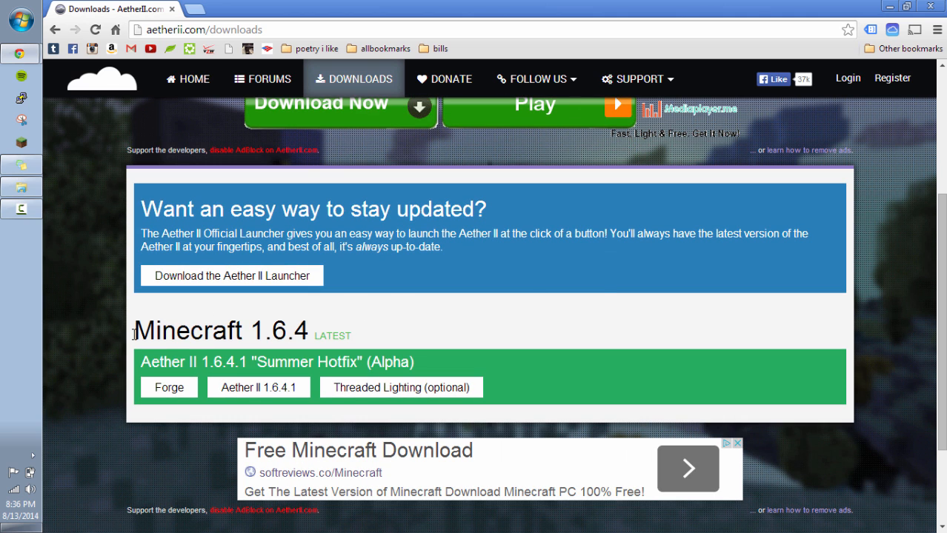
mouse_move(312, 332)
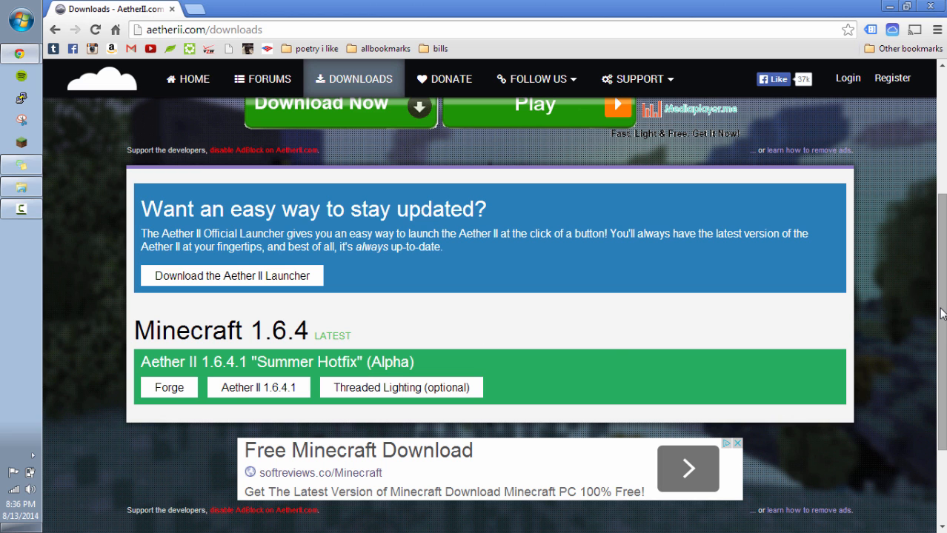
scroll("up", 3)
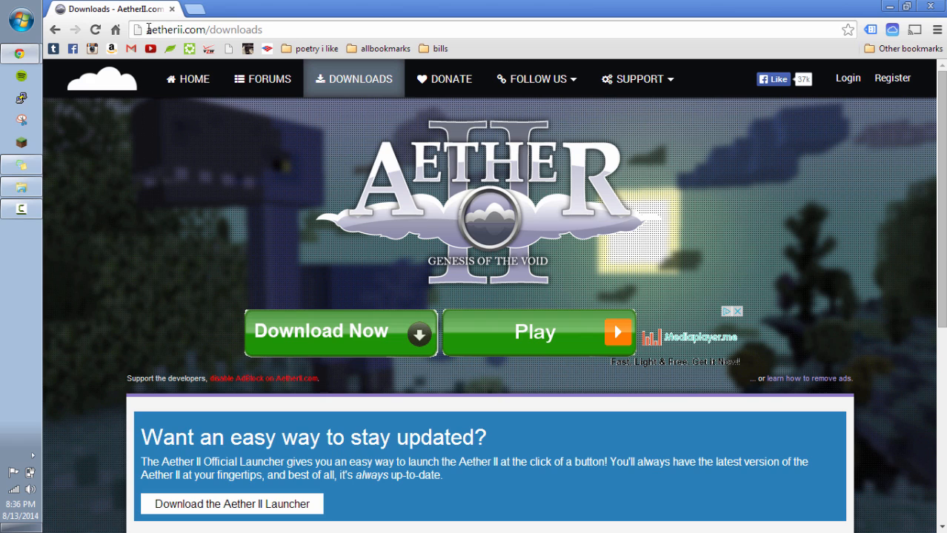
double_click(164, 29)
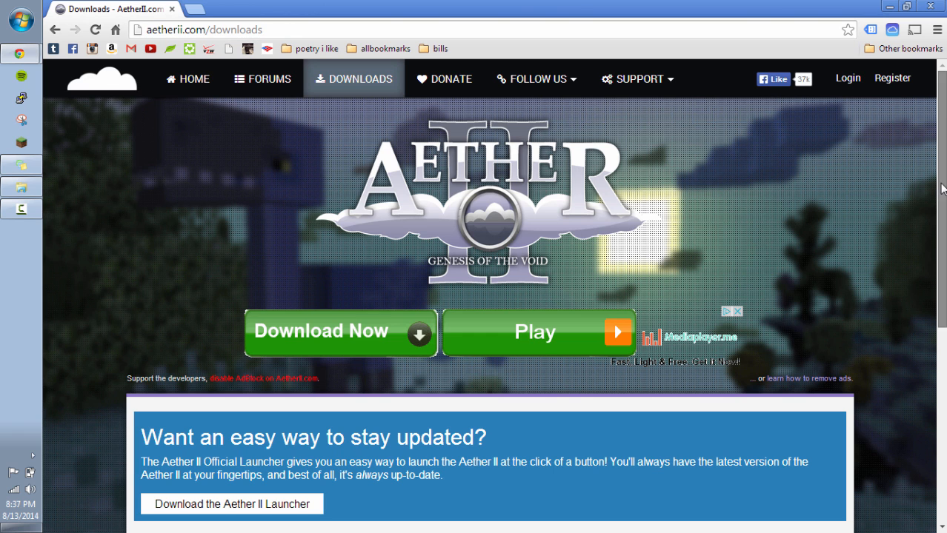
scroll("down", 3)
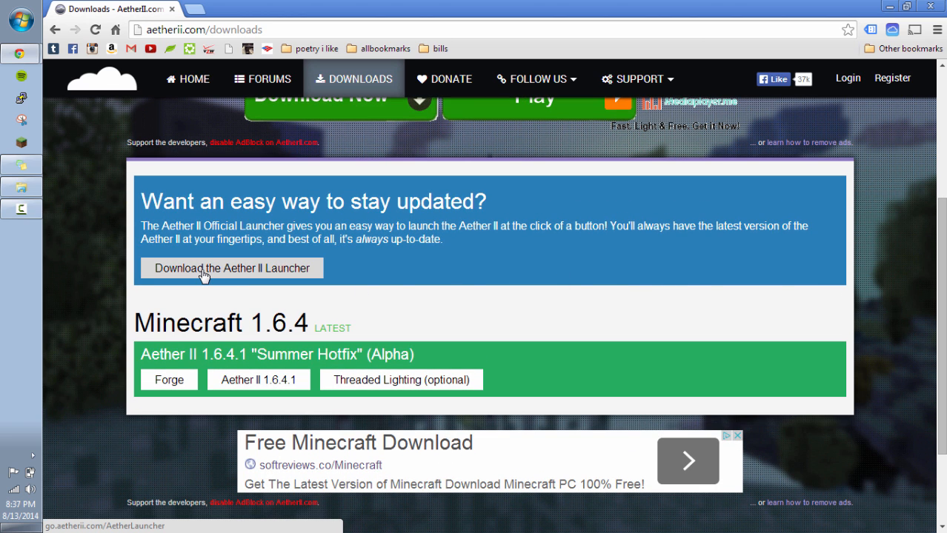
mouse_move(281, 280)
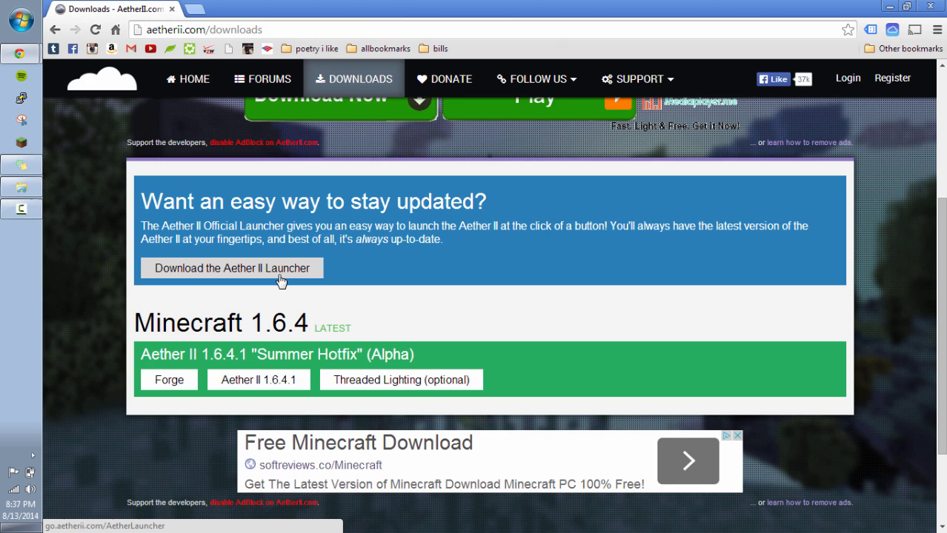
mouse_move(291, 279)
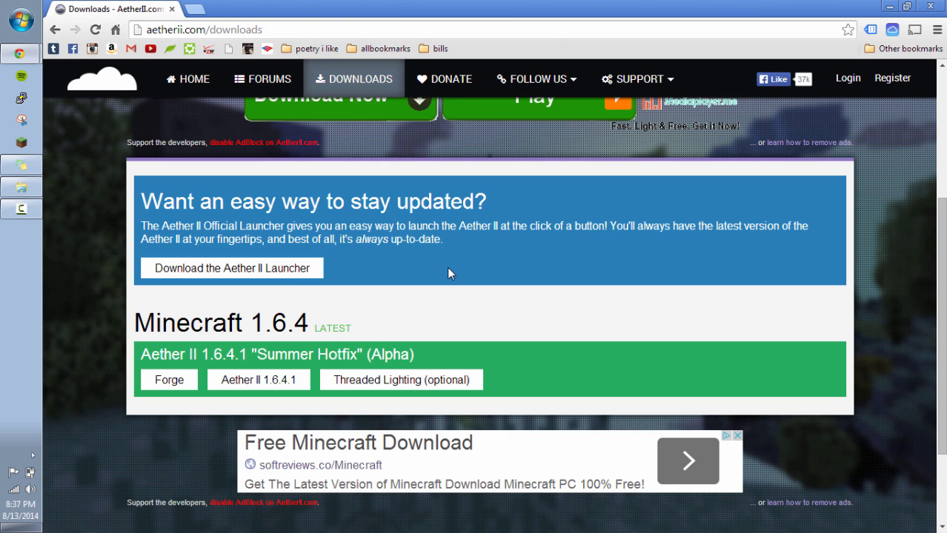
mouse_move(231, 268)
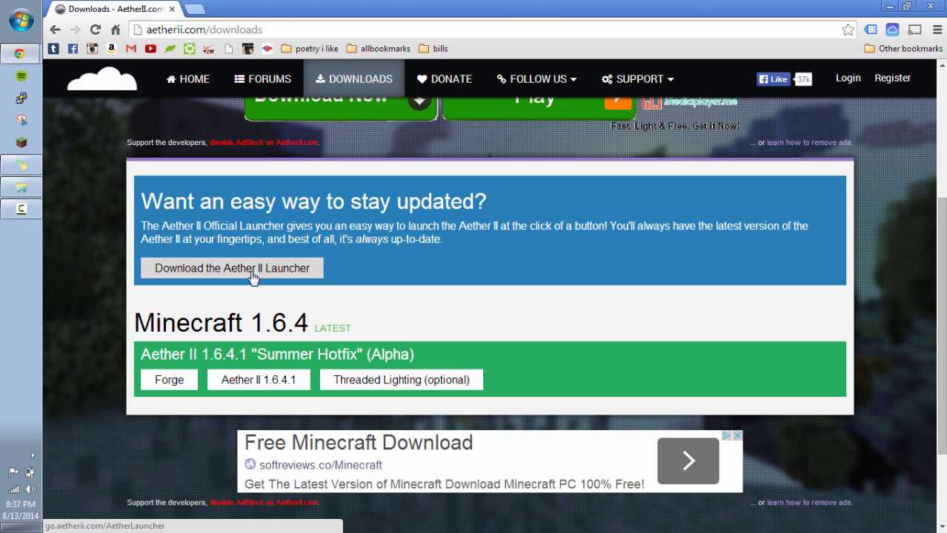
mouse_move(26, 148)
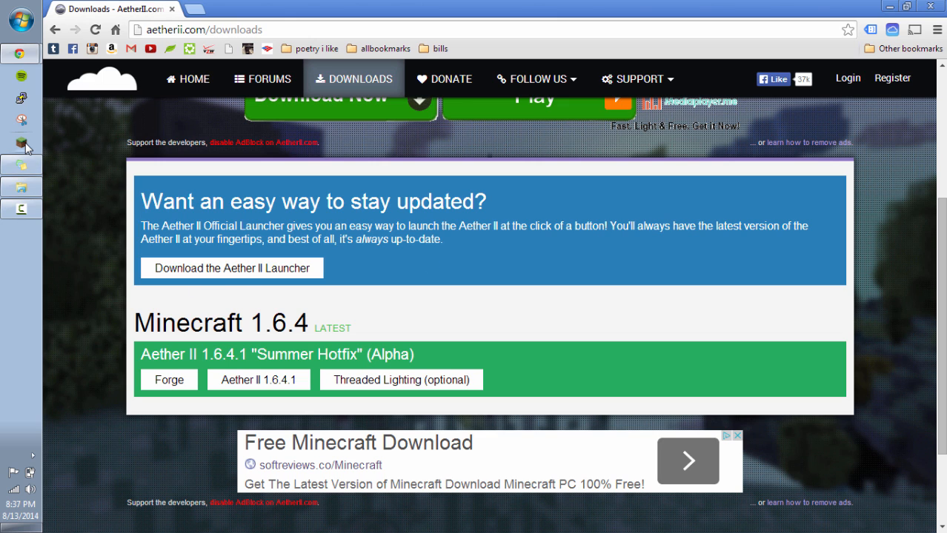
mouse_move(22, 143)
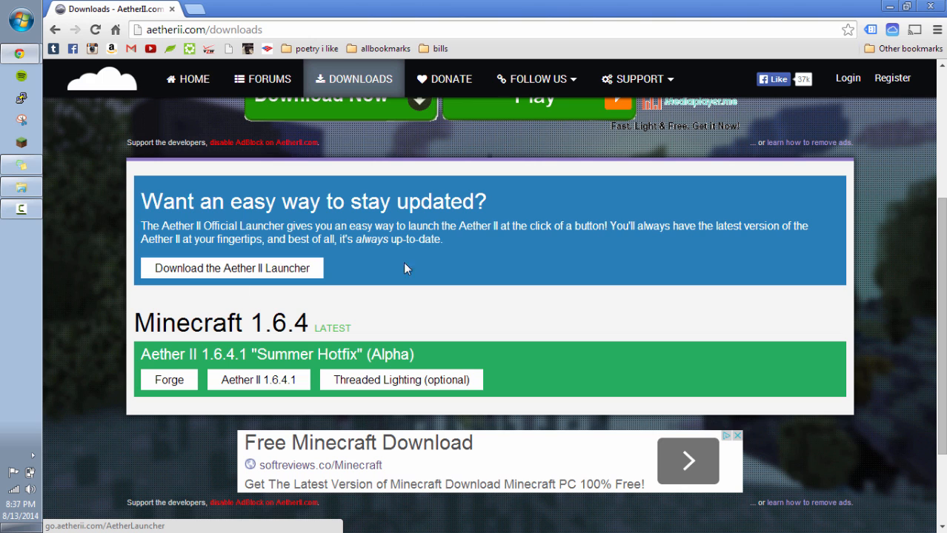
mouse_move(343, 324)
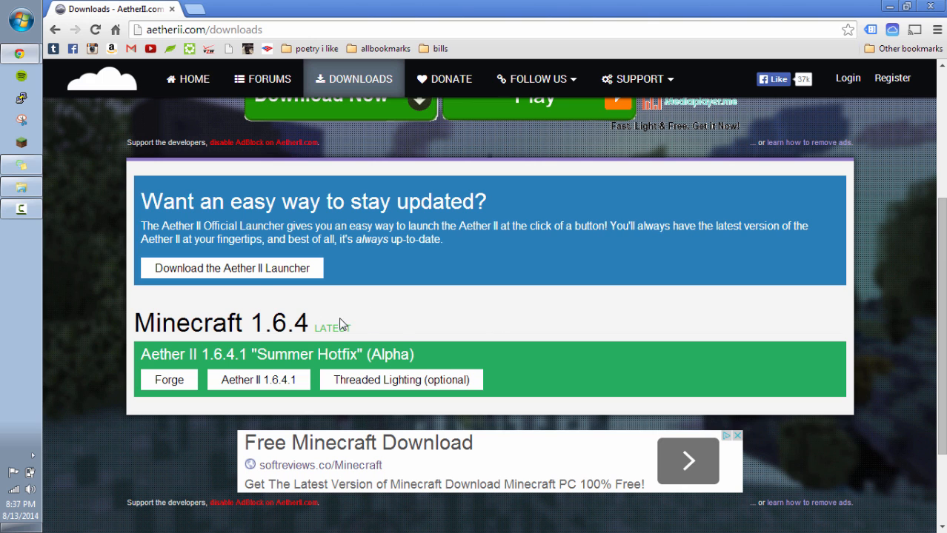
mouse_move(642, 379)
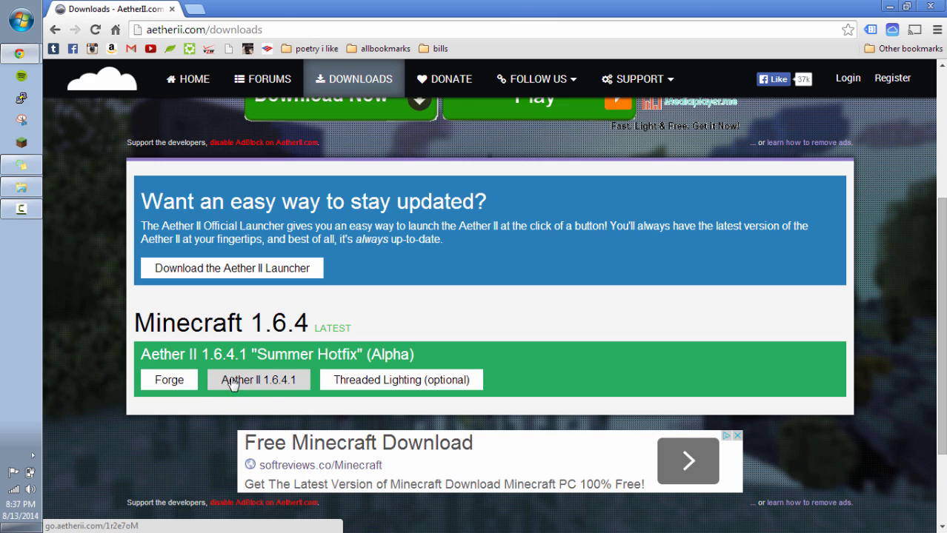
mouse_move(291, 395)
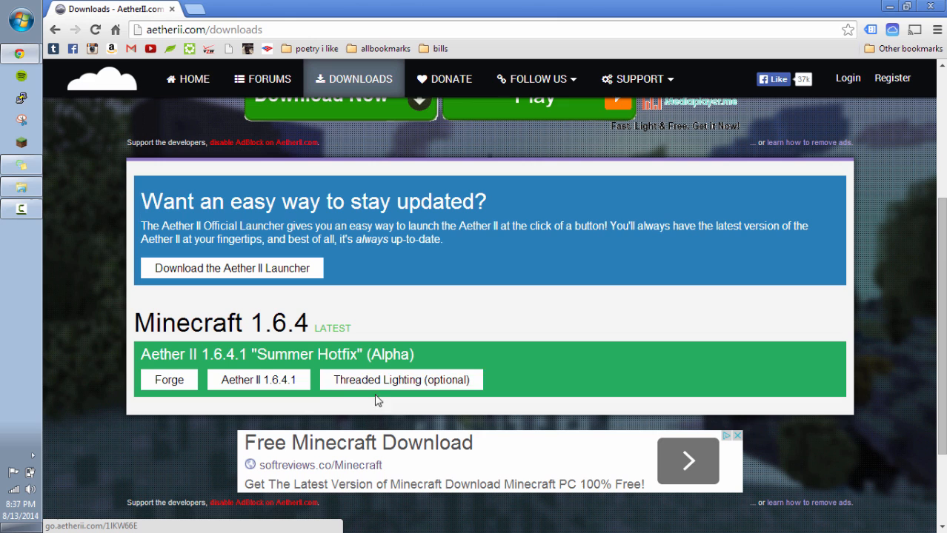
mouse_move(445, 391)
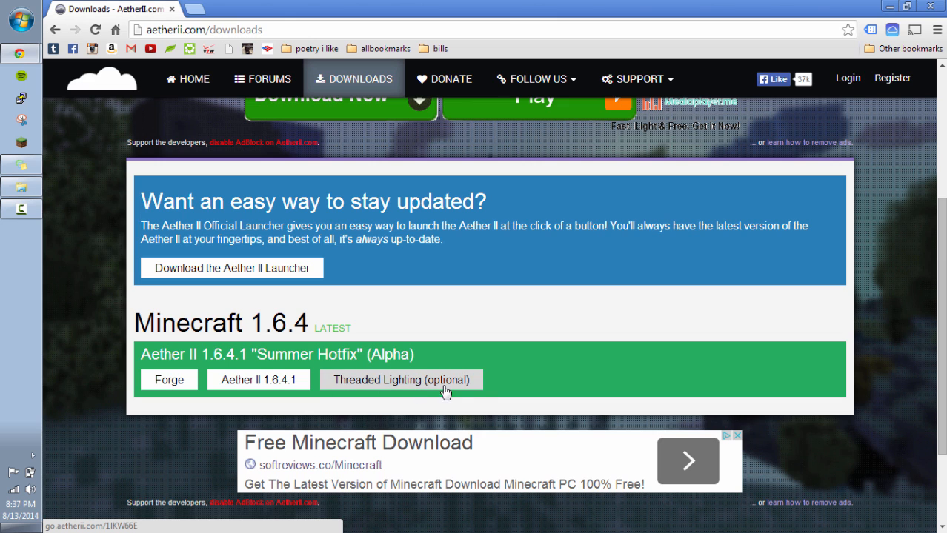
mouse_move(338, 349)
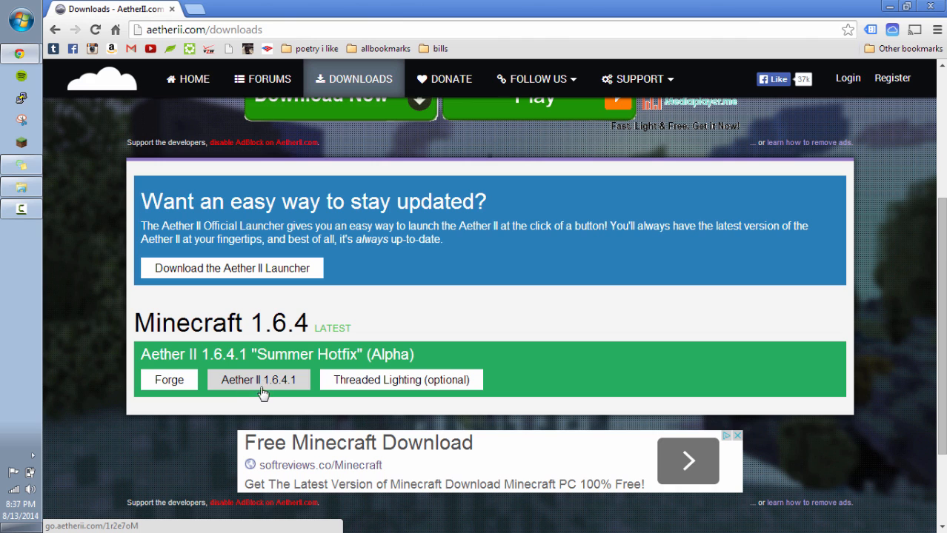
mouse_move(262, 386)
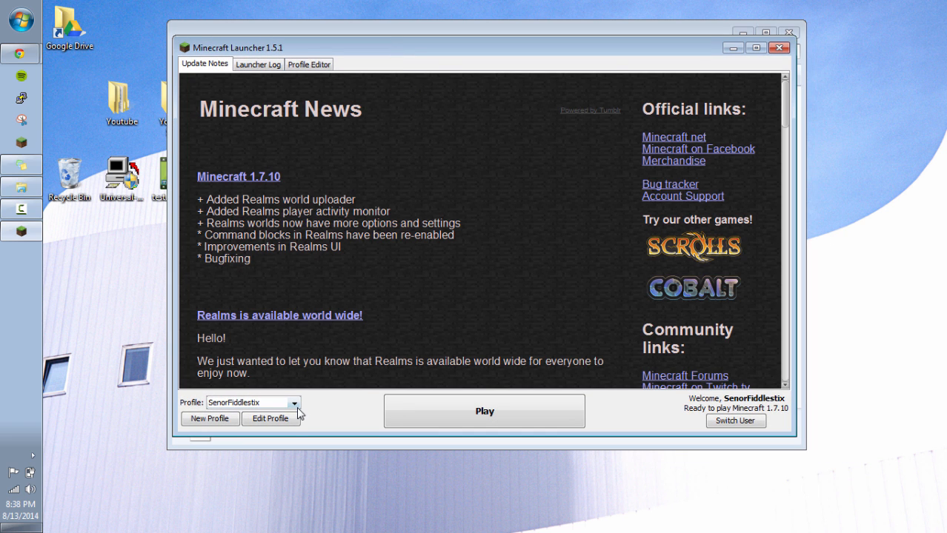
mouse_move(371, 415)
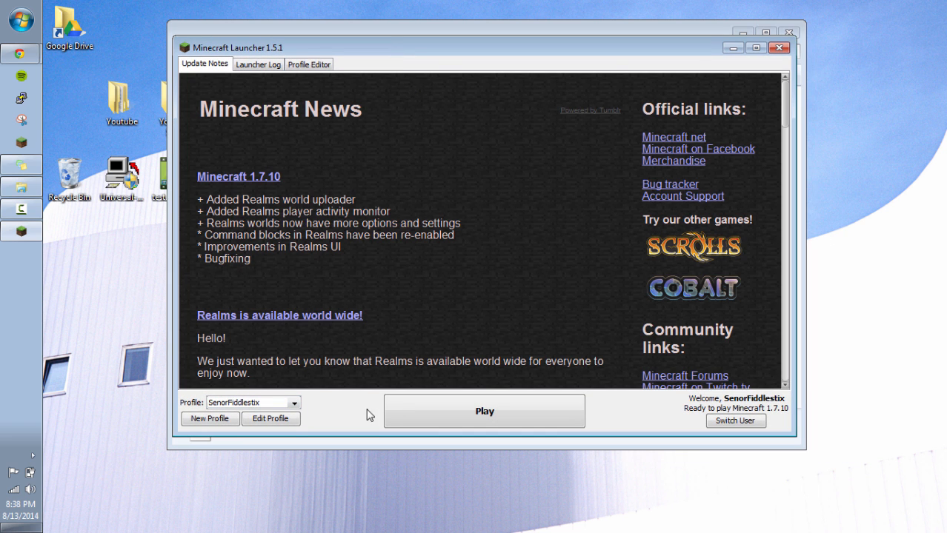
mouse_move(772, 415)
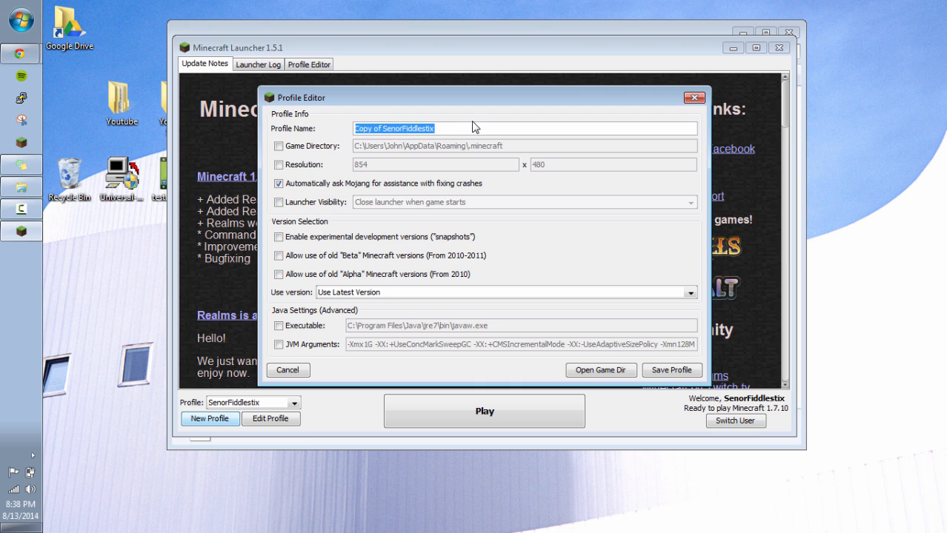
Step: Save the 1.6.4 profile with its own game folder and release 1.6.4
type("1.6.4")
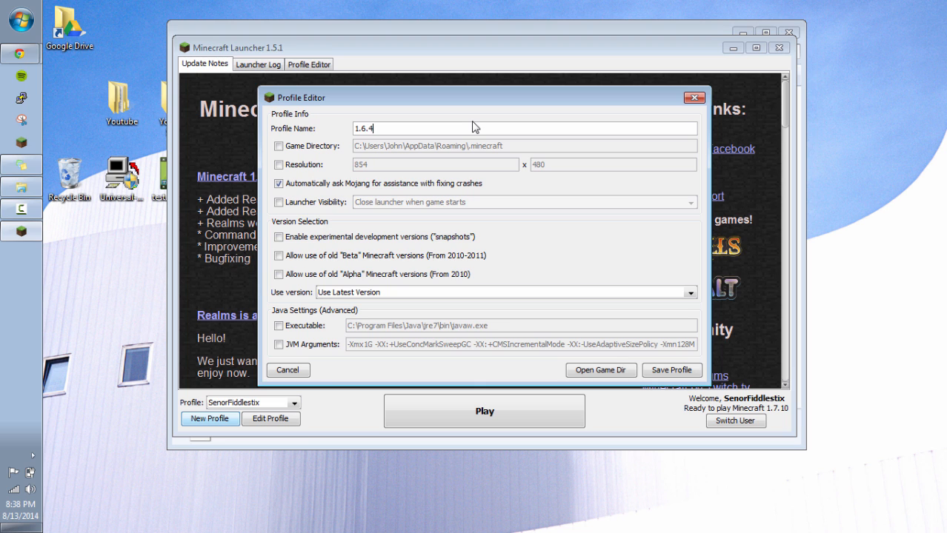
left_click(279, 146)
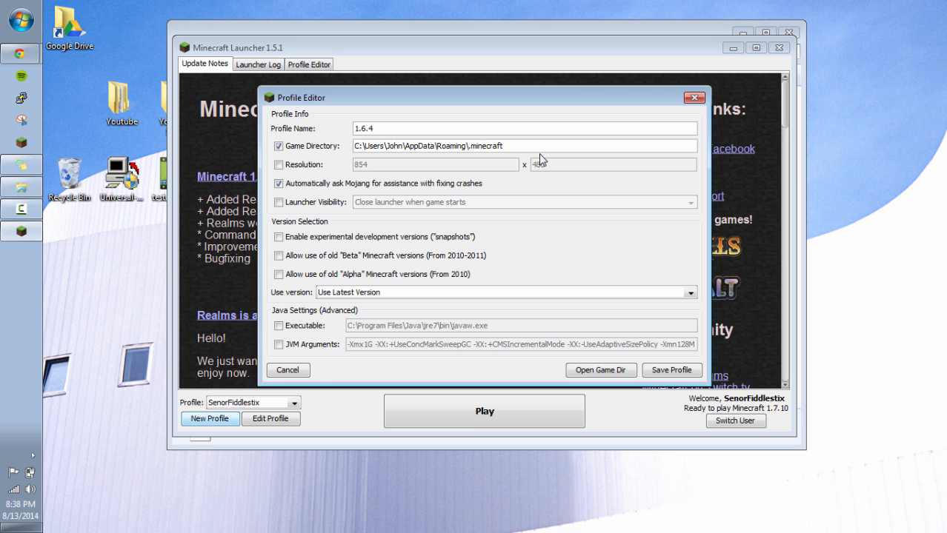
type("164")
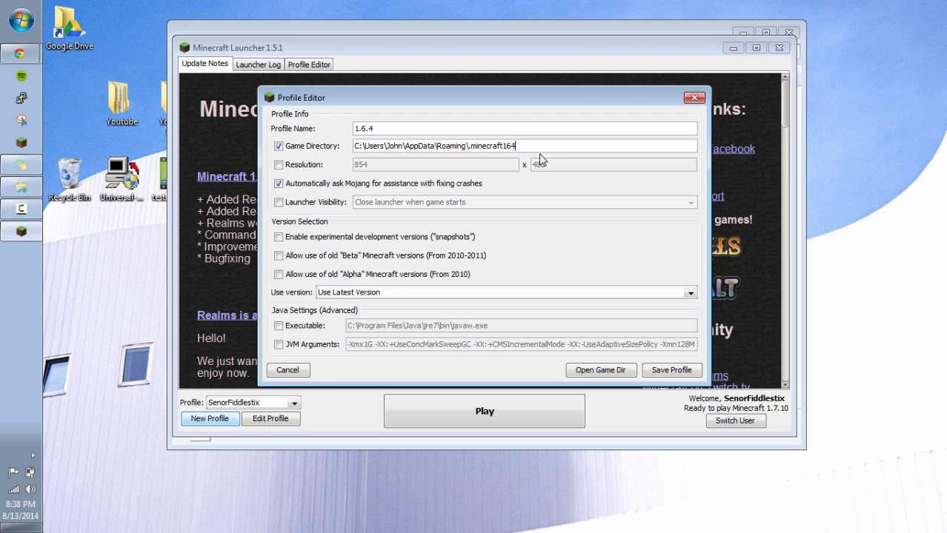
mouse_move(427, 294)
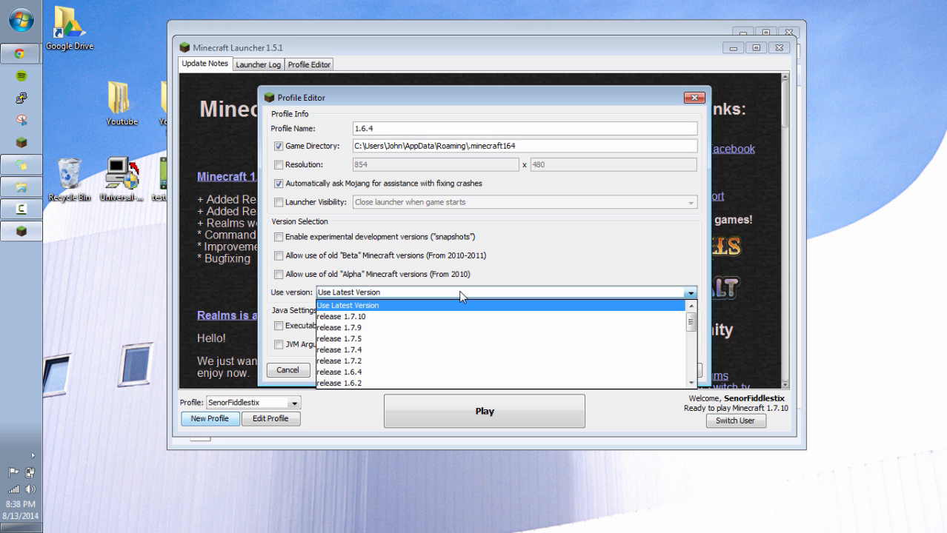
left_click(340, 371)
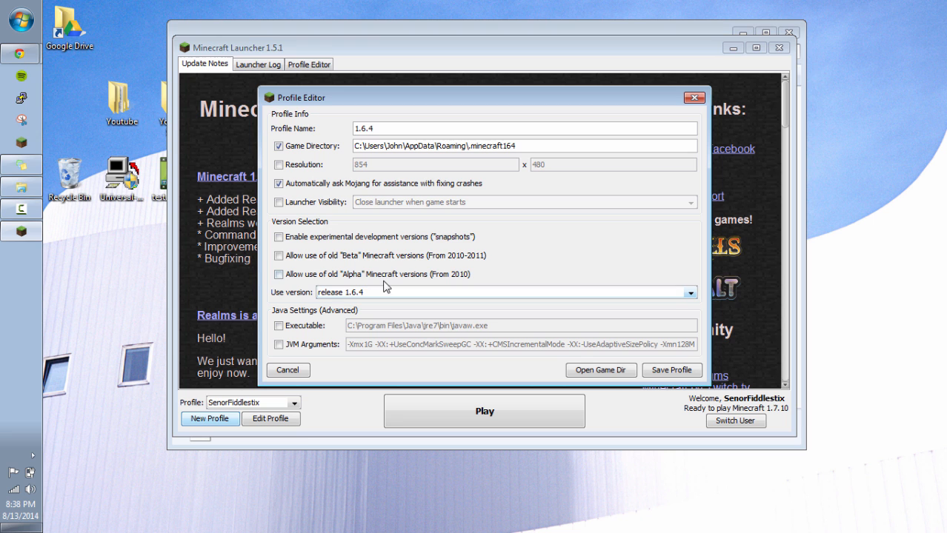
left_click(671, 370)
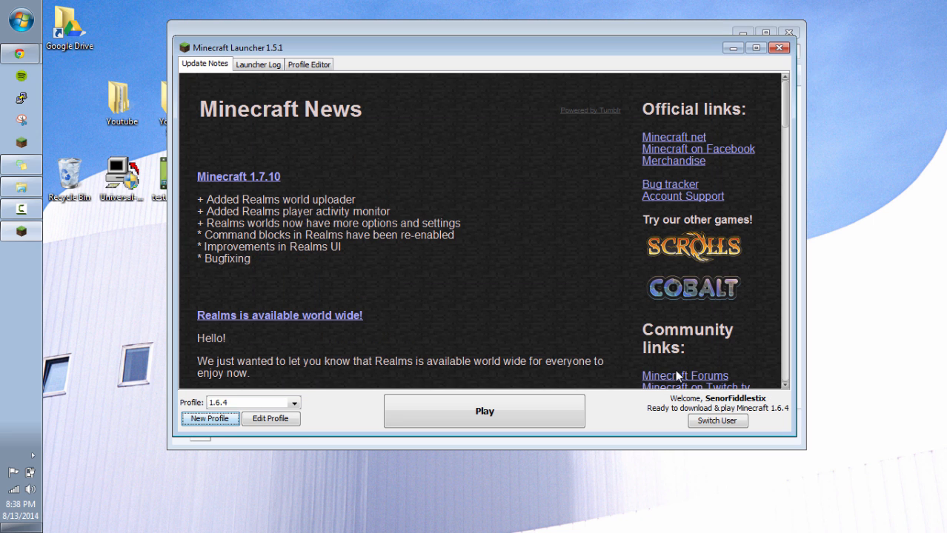
Step: Select the 1.6.4 profile and press Play to download Minecraft 1.6.4
left_click(294, 402)
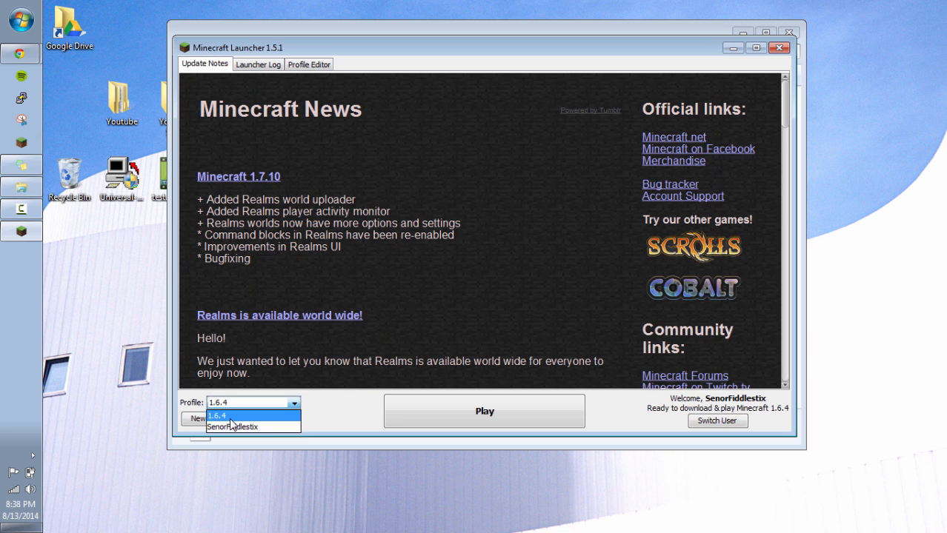
left_click(484, 412)
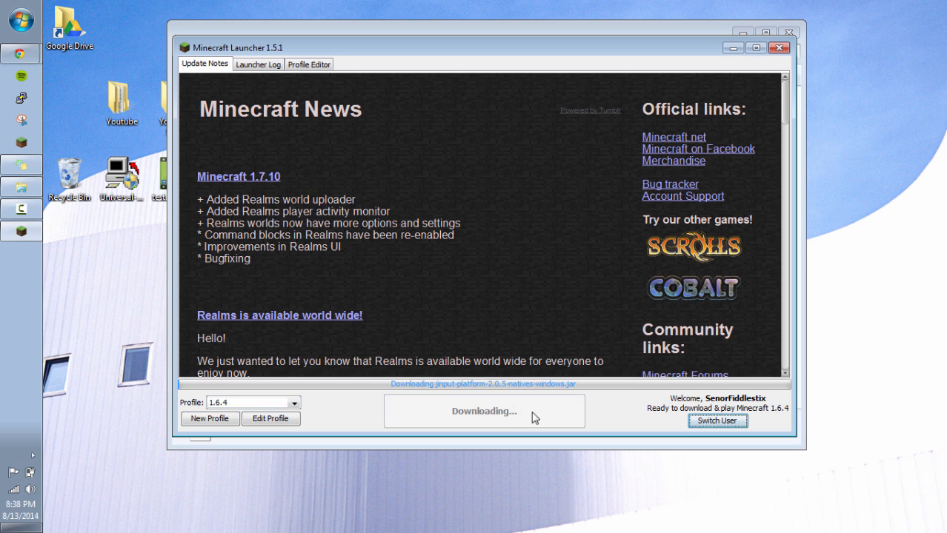
mouse_move(632, 425)
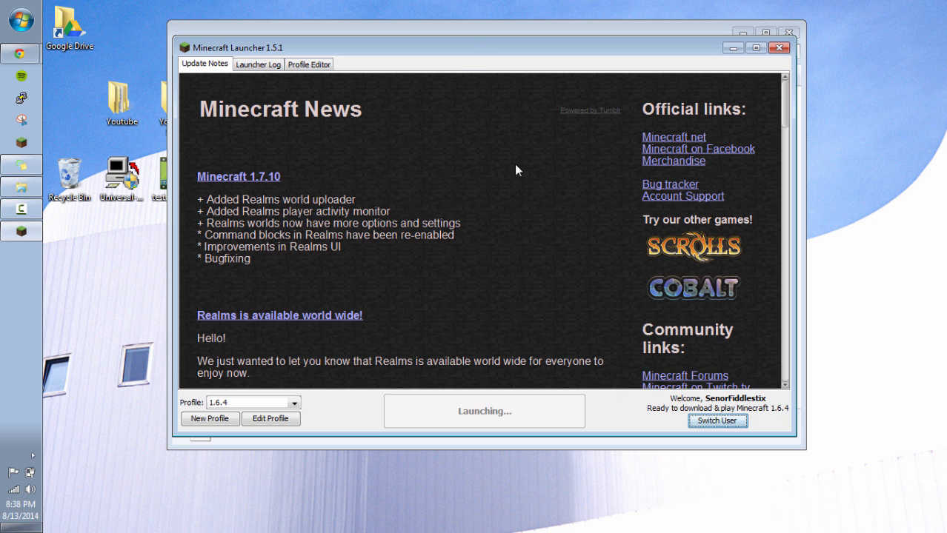
mouse_move(499, 67)
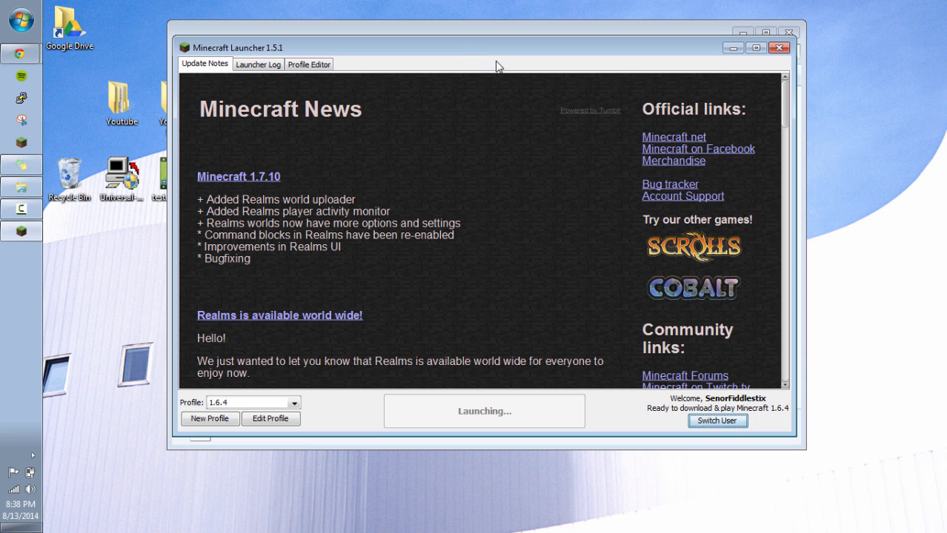
mouse_move(455, 47)
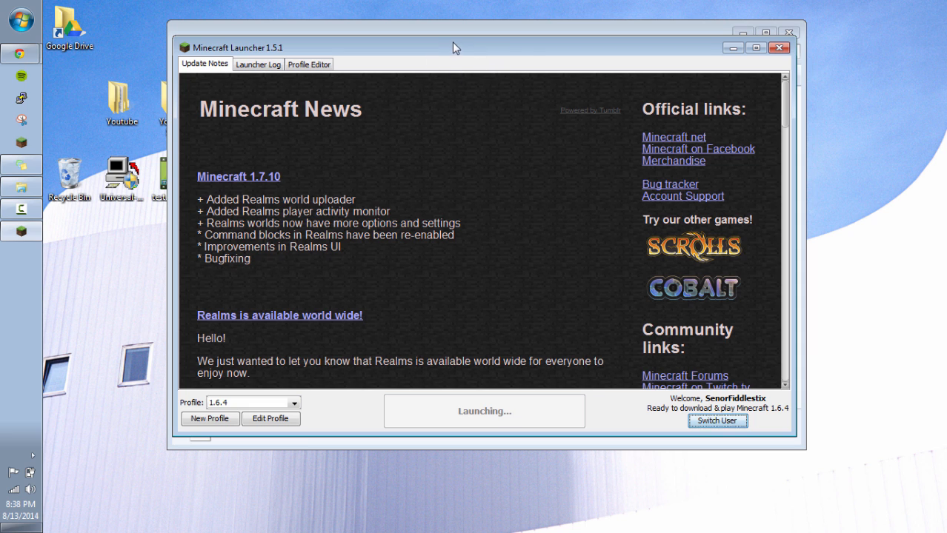
mouse_move(526, 48)
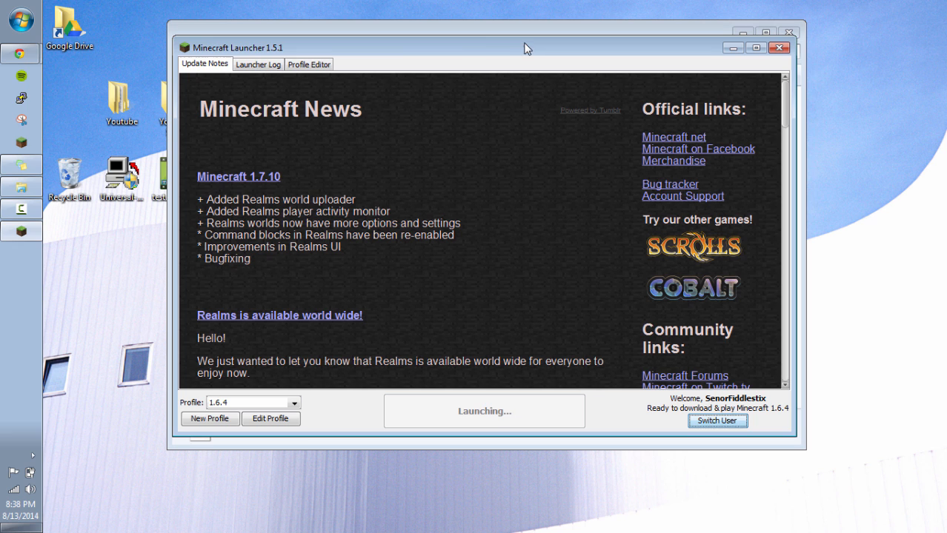
mouse_move(213, 24)
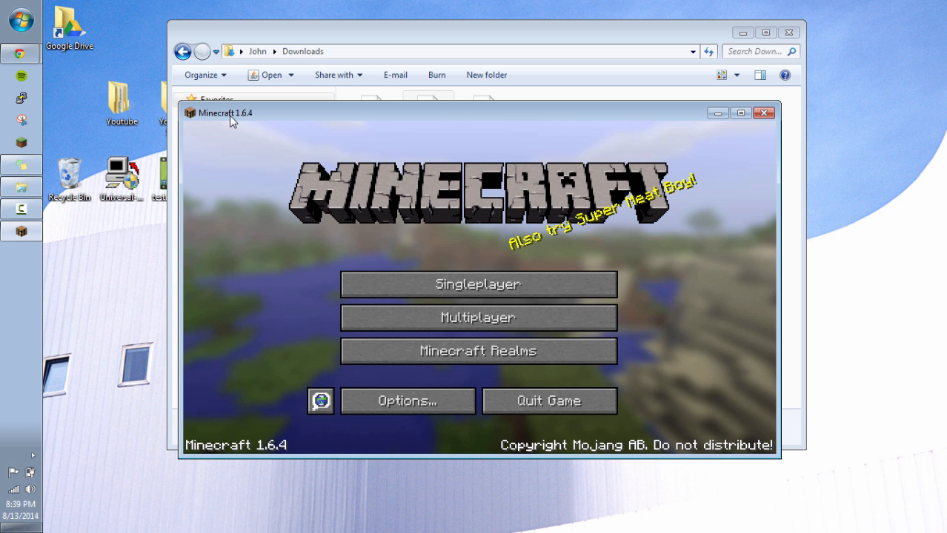
mouse_move(288, 446)
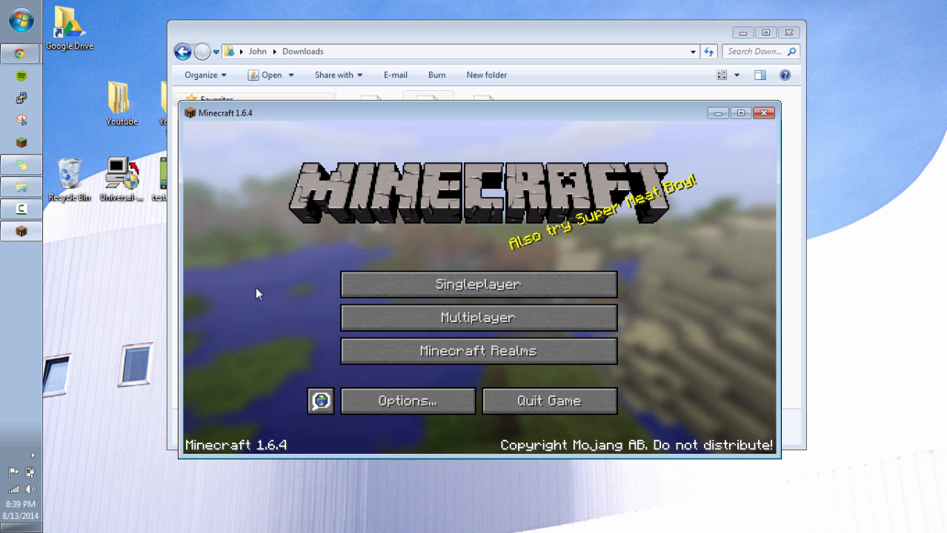
mouse_move(478, 284)
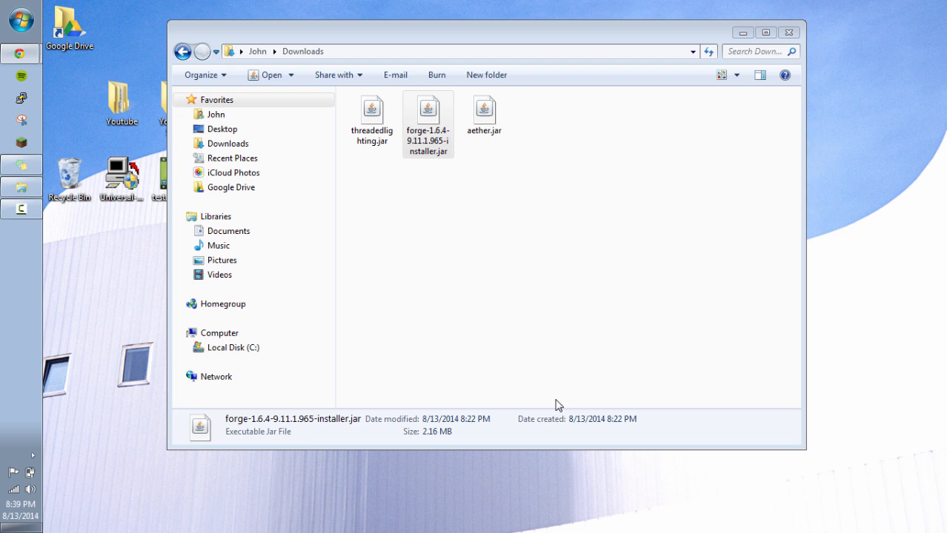
Step: Select forge-1.6.4-9.11.1.965-installer.jar in the Downloads folder
left_click(428, 118)
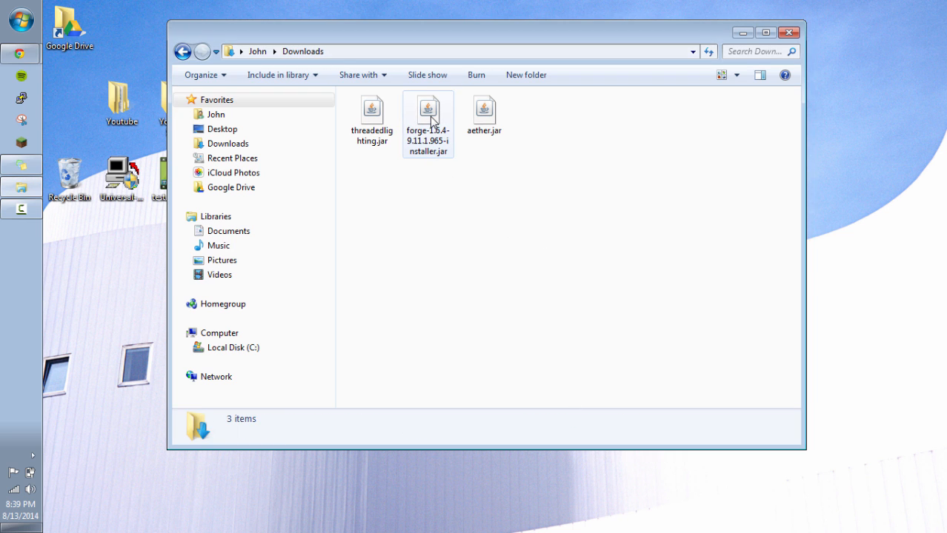
left_click(372, 118)
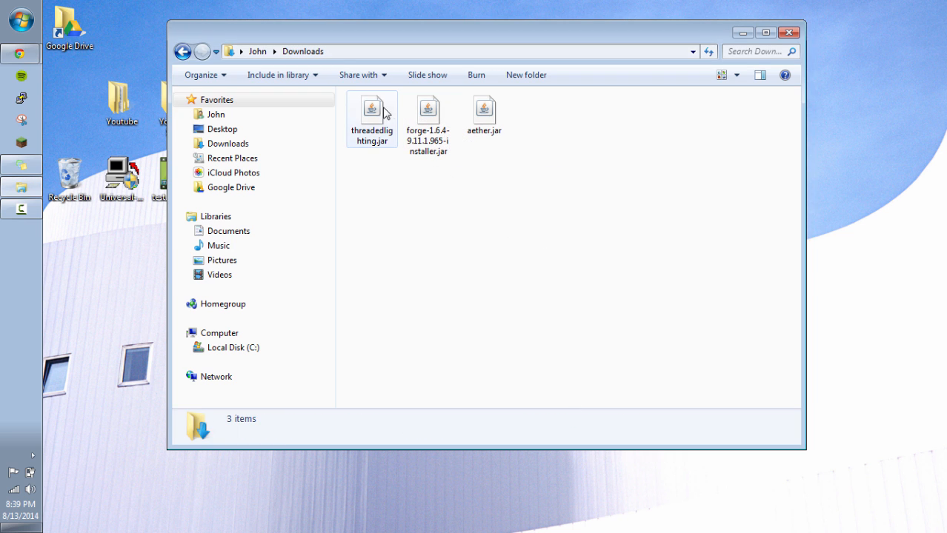
left_click(428, 111)
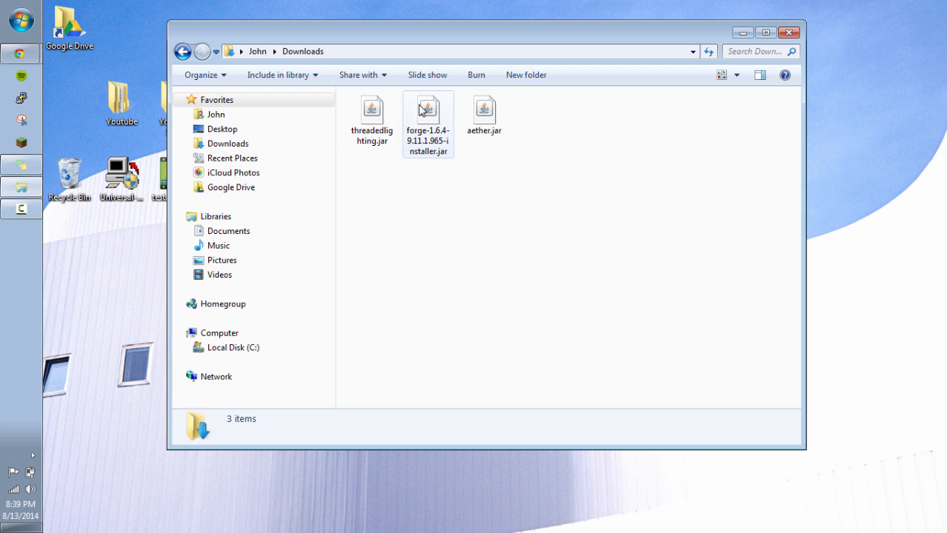
left_click(603, 278)
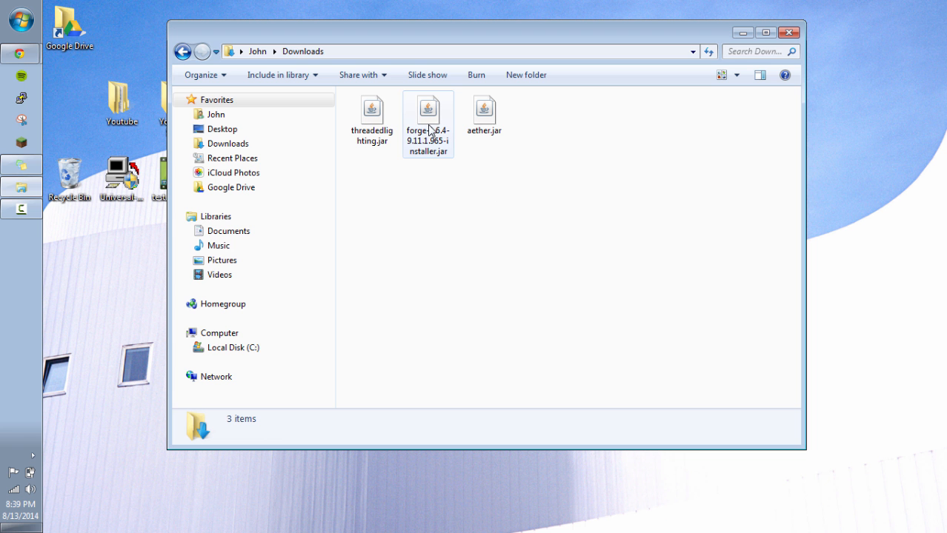
mouse_move(440, 162)
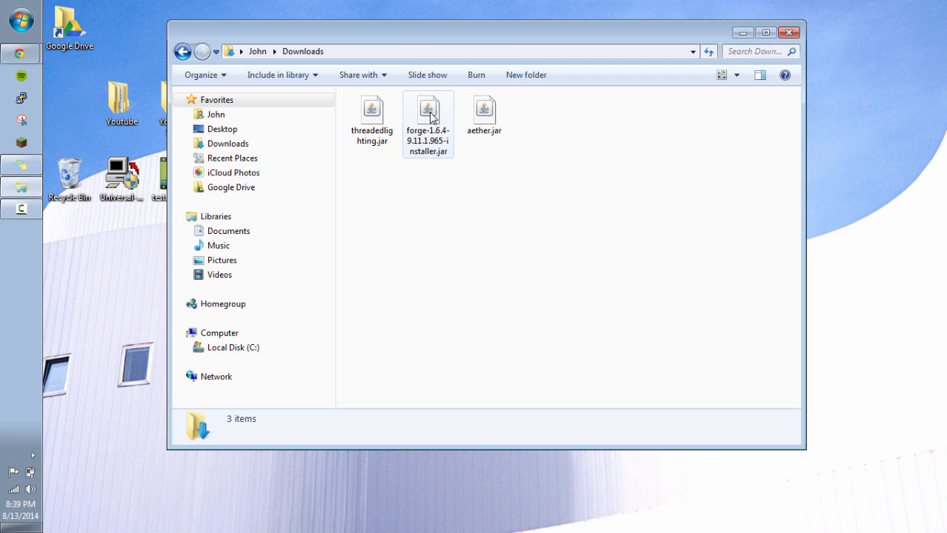
mouse_move(428, 111)
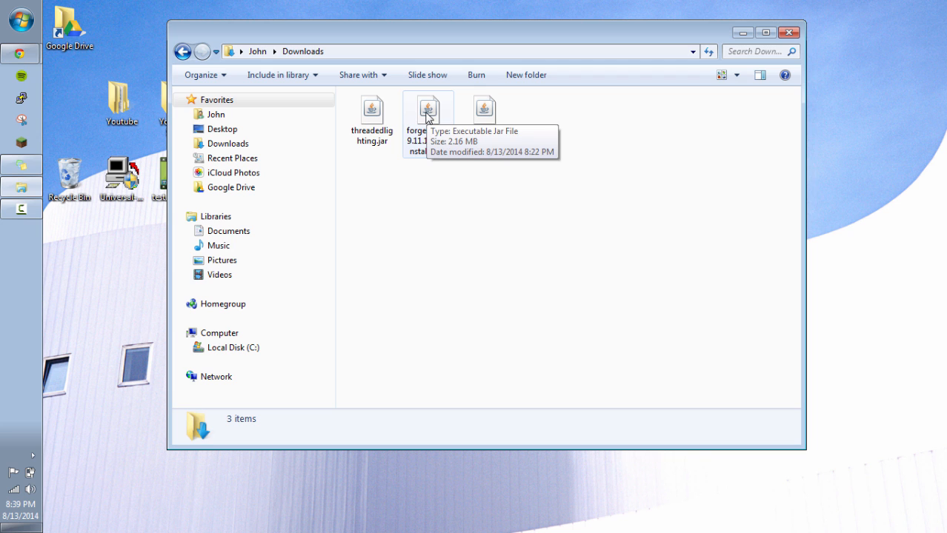
left_click(429, 111)
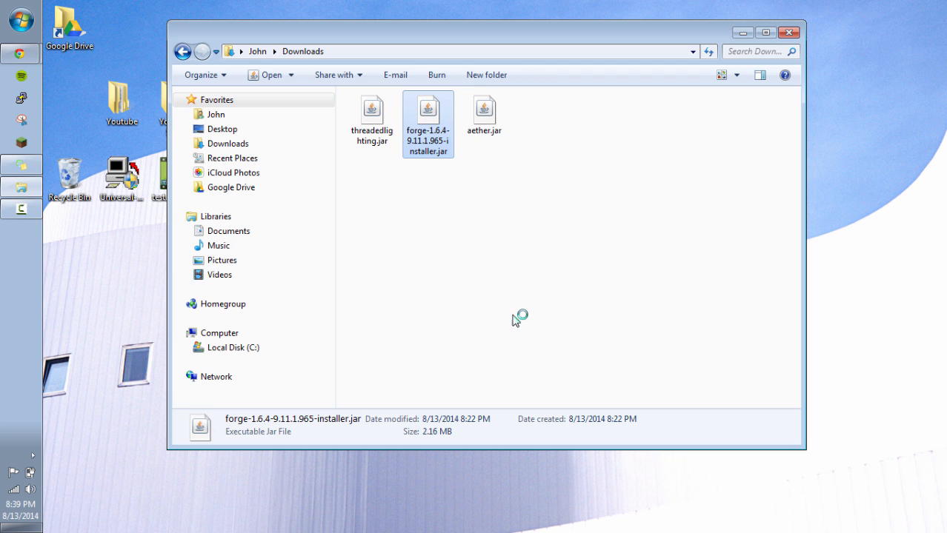
Step: Run the Forge installer, install the client into .minecraft, and dismiss the completion message
double_click(428, 112)
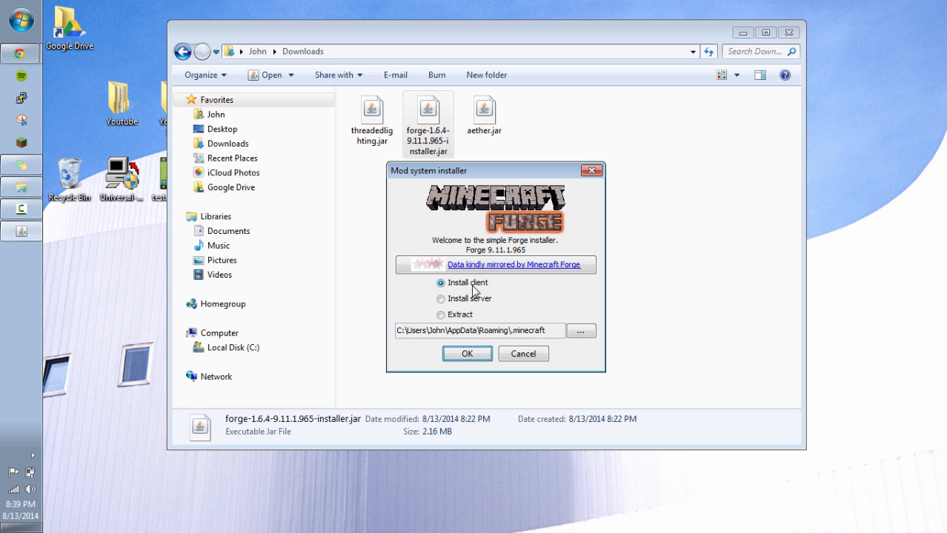
mouse_move(515, 339)
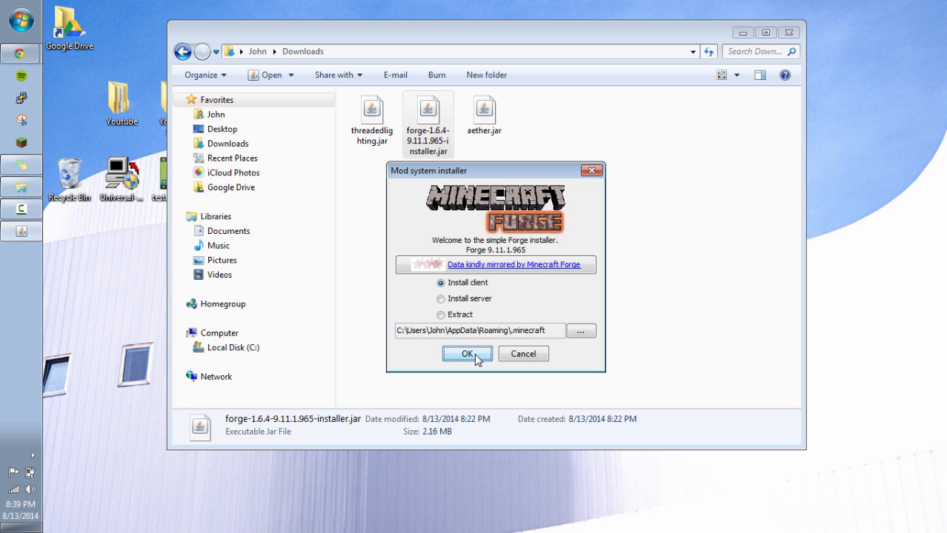
left_click(466, 354)
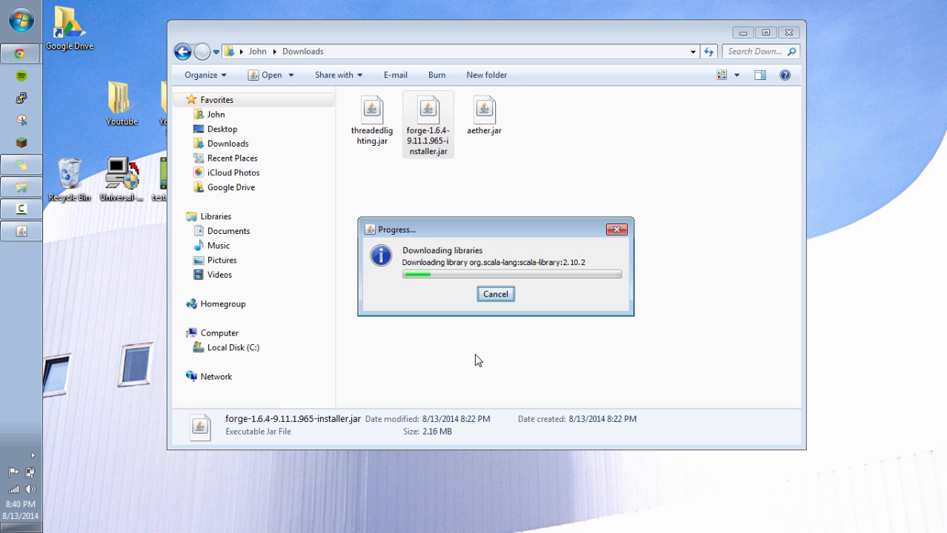
mouse_move(508, 236)
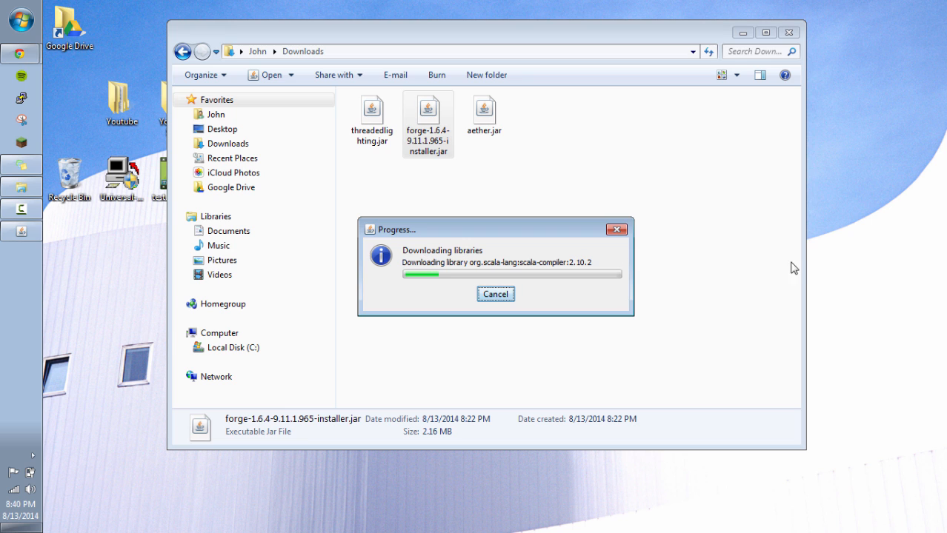
mouse_move(739, 272)
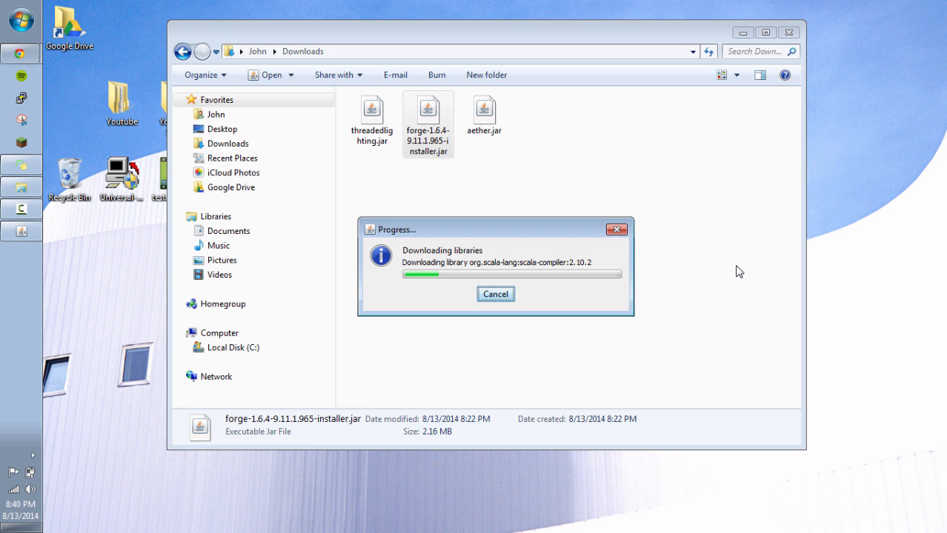
mouse_move(794, 287)
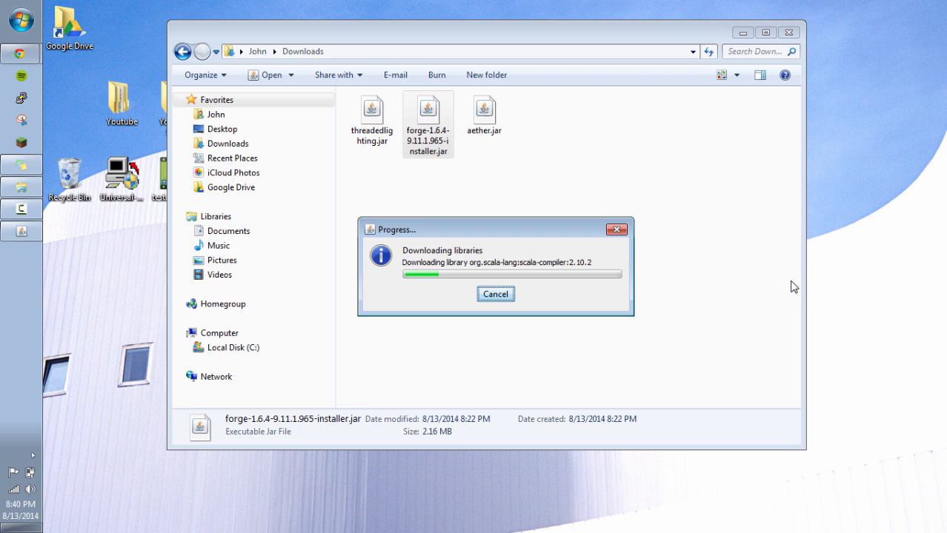
mouse_move(792, 284)
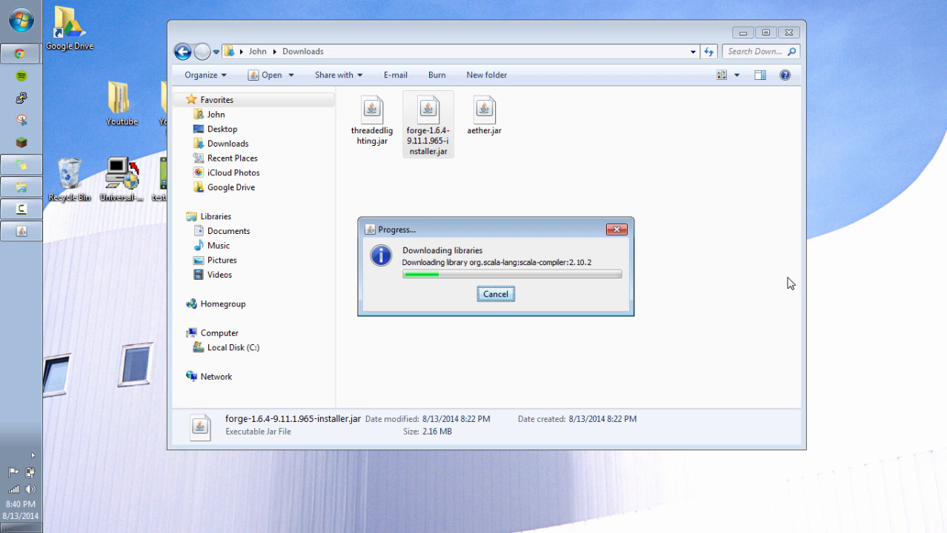
mouse_move(752, 292)
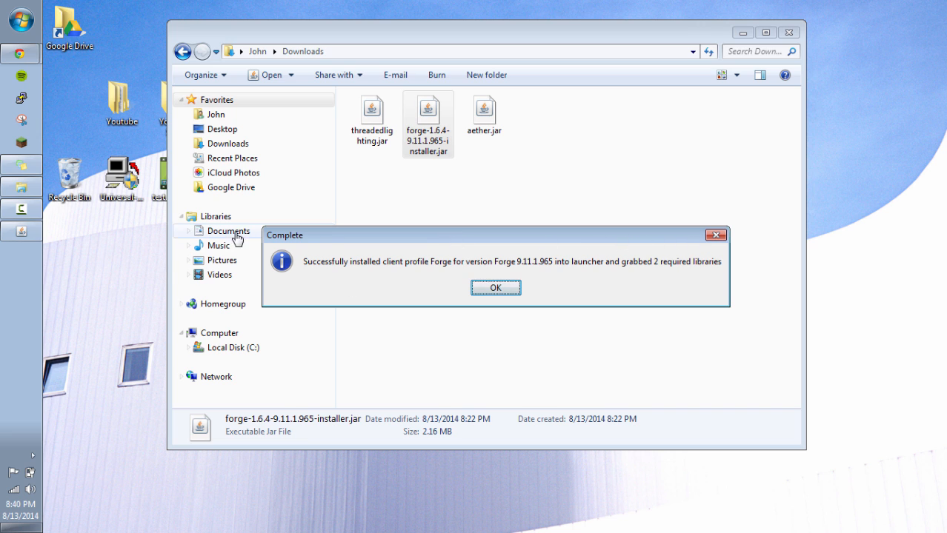
mouse_move(420, 220)
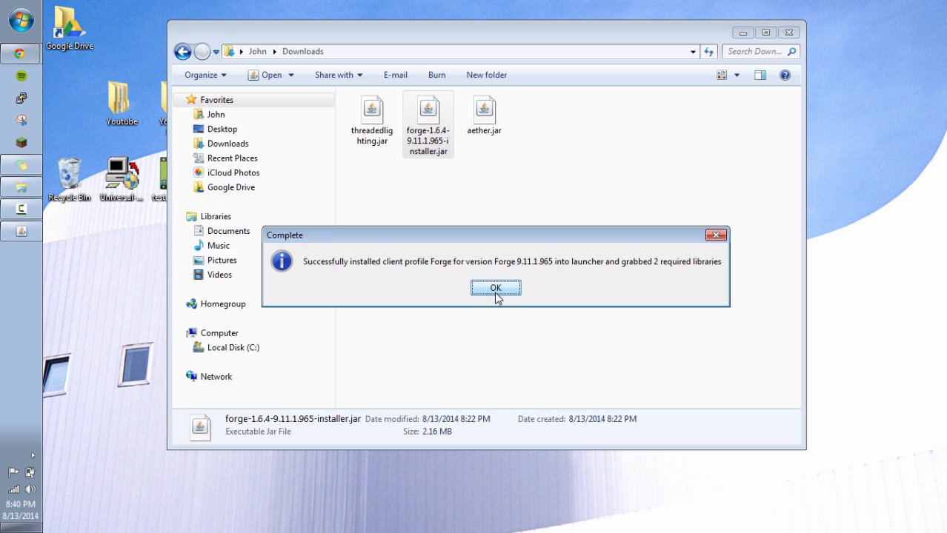
mouse_move(480, 243)
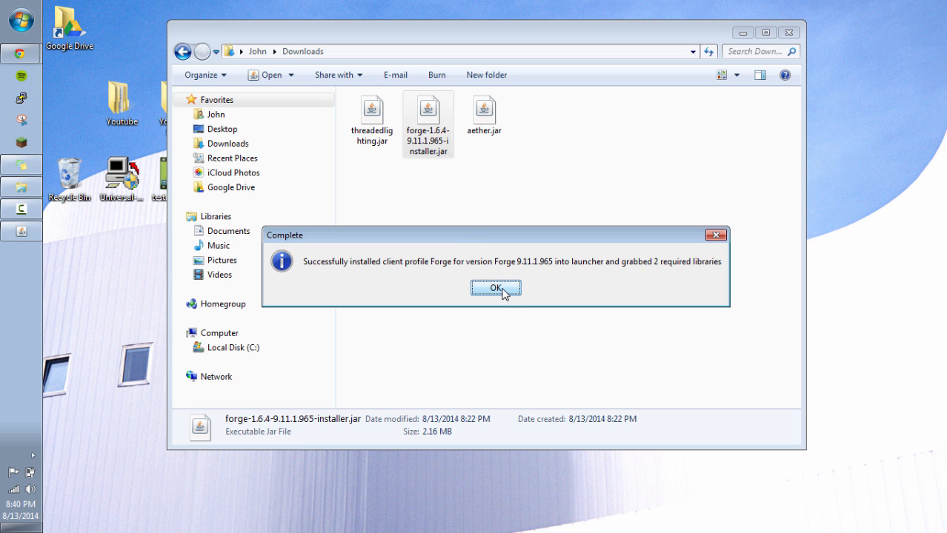
mouse_move(455, 231)
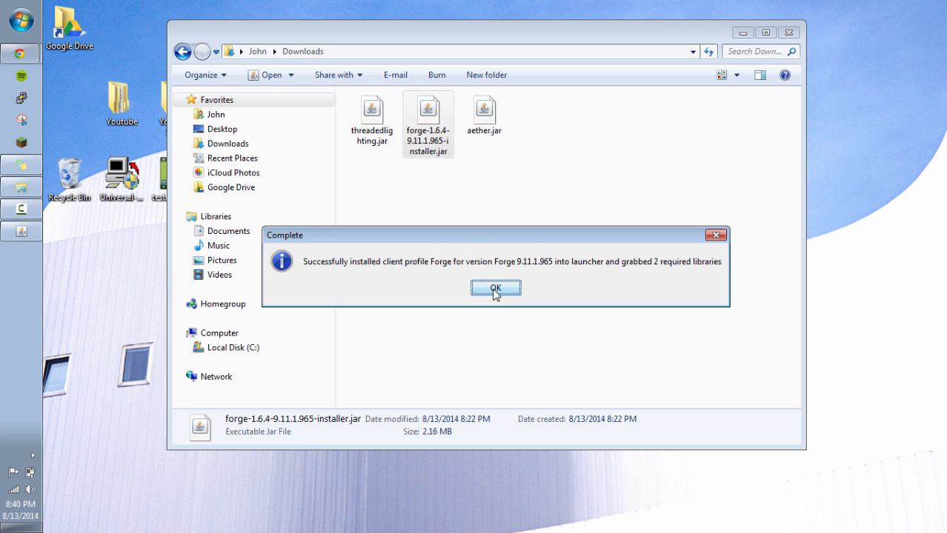
left_click(495, 288)
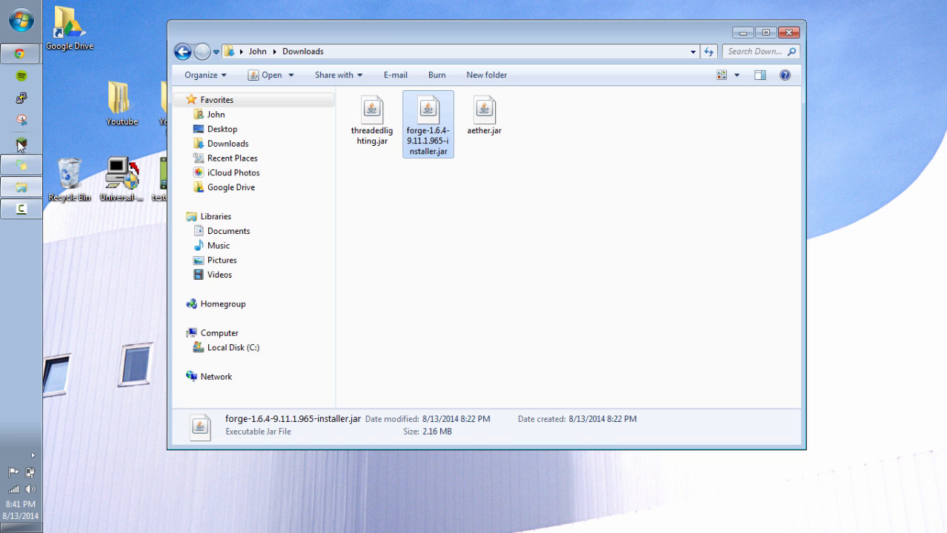
mouse_move(21, 145)
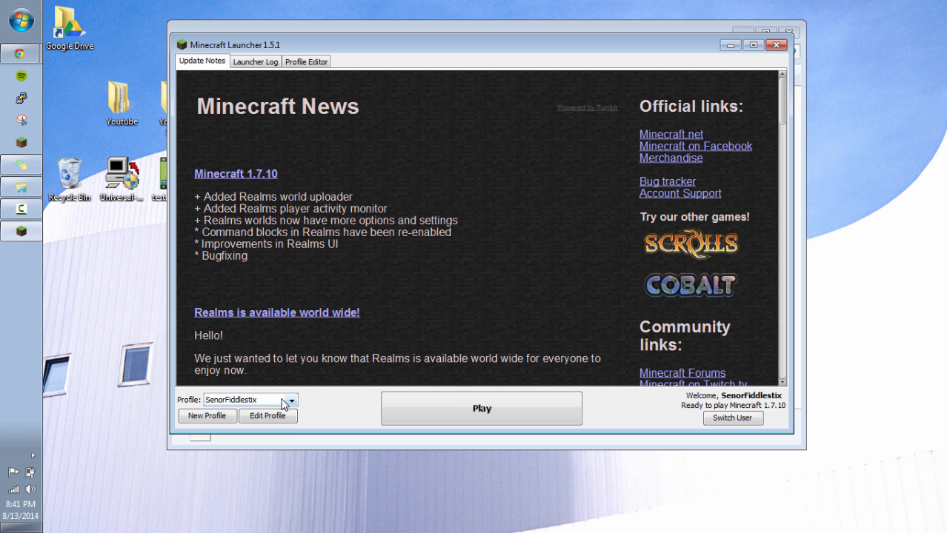
Step: Start from the Forge profile and rename the new profile AetherForge164
left_click(291, 400)
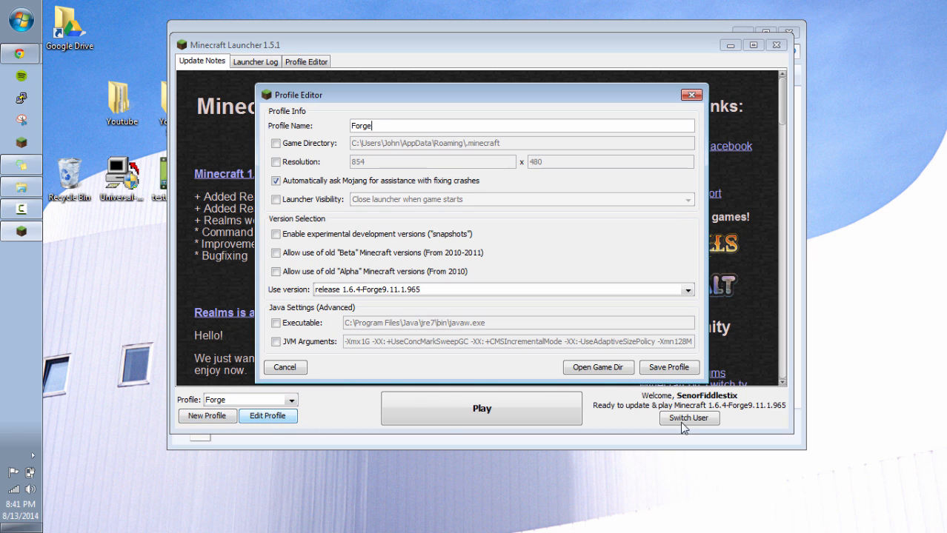
mouse_move(541, 140)
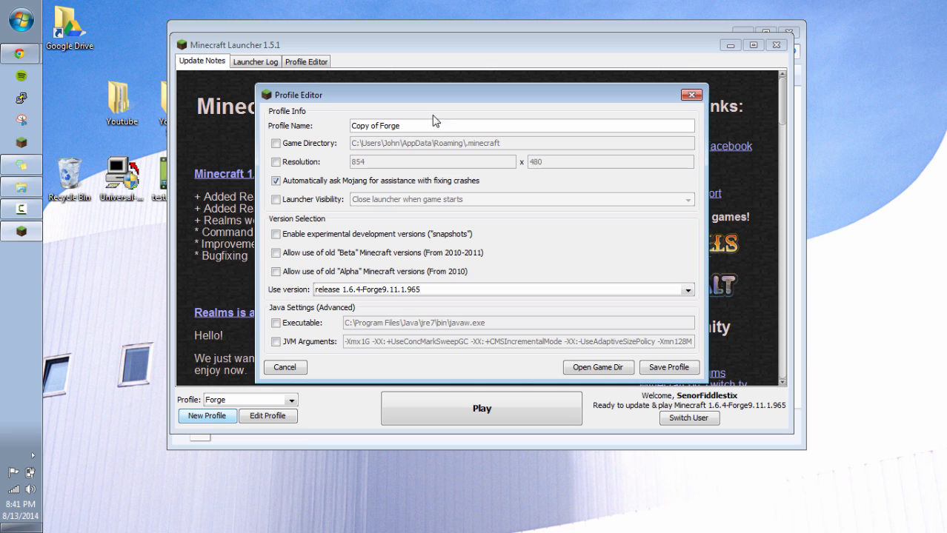
triple_click(374, 125)
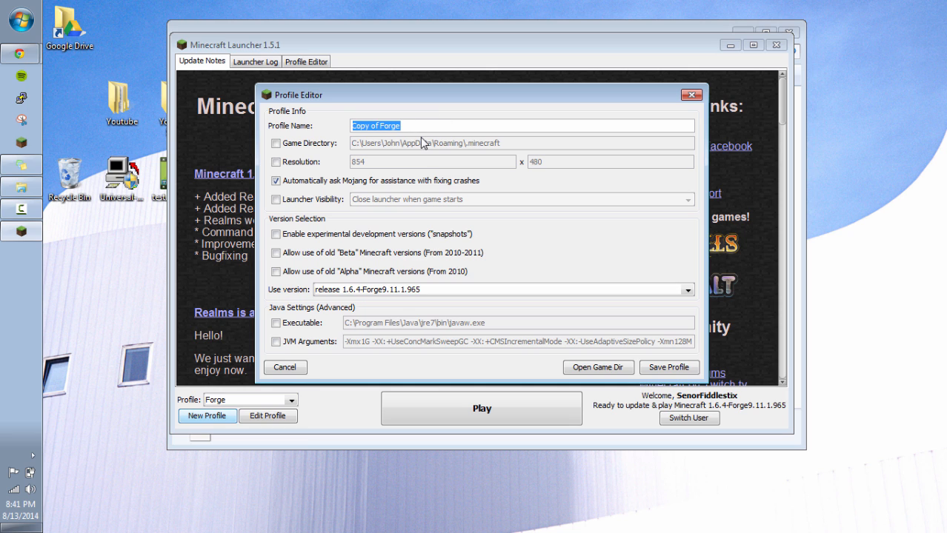
type("A")
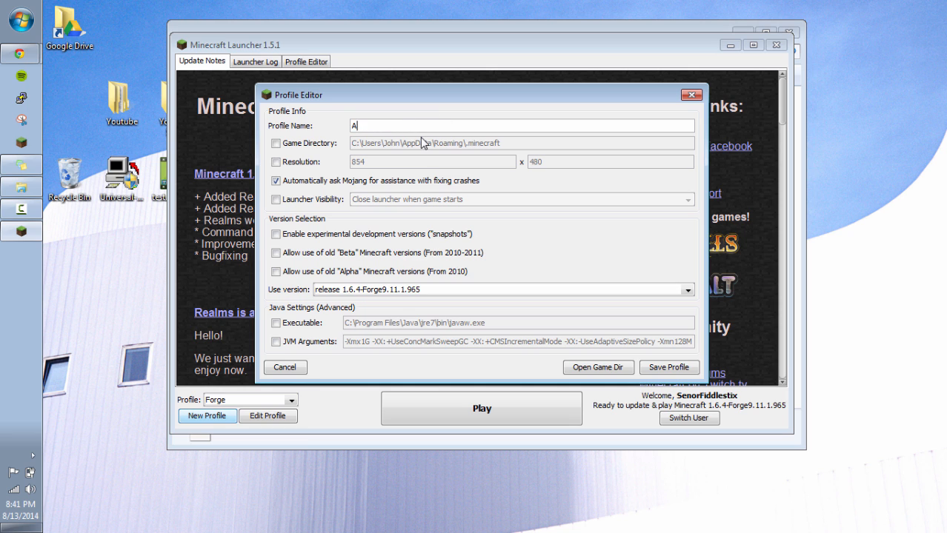
type("ether")
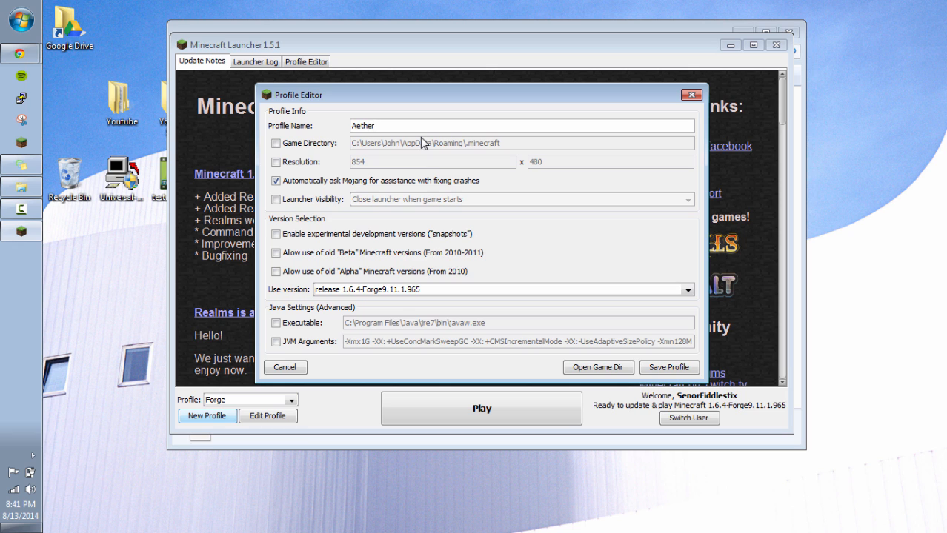
type("Forge")
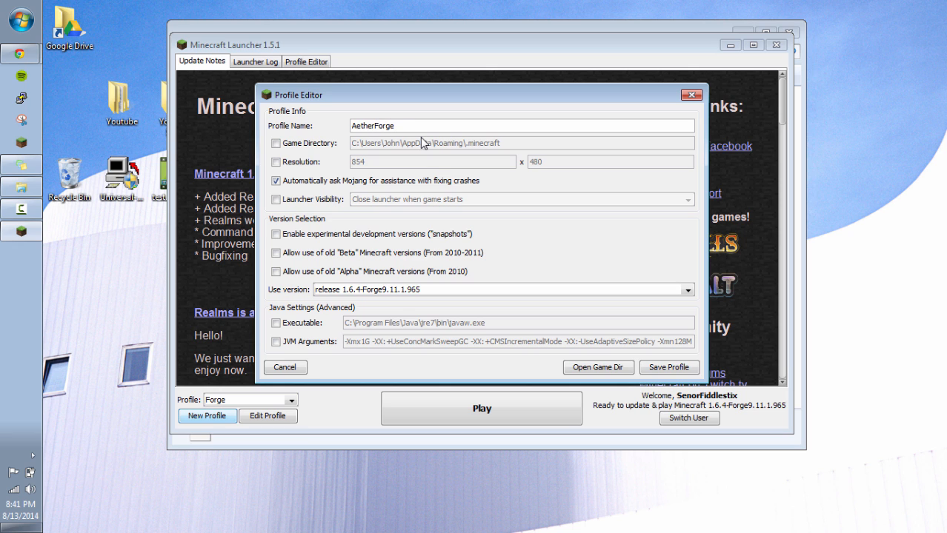
type("164")
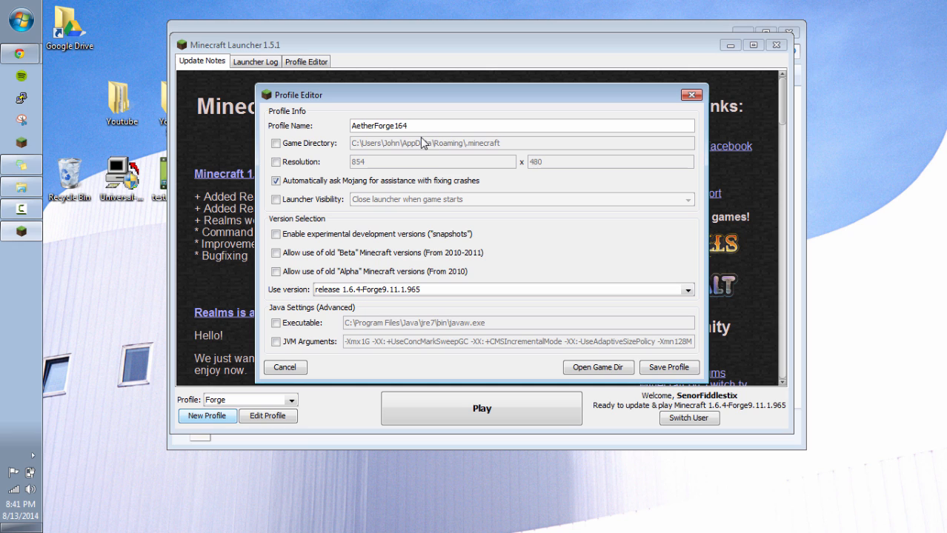
Step: Give it the .minecraftAether164 game directory and select AetherForge164 for launching
left_click(276, 143)
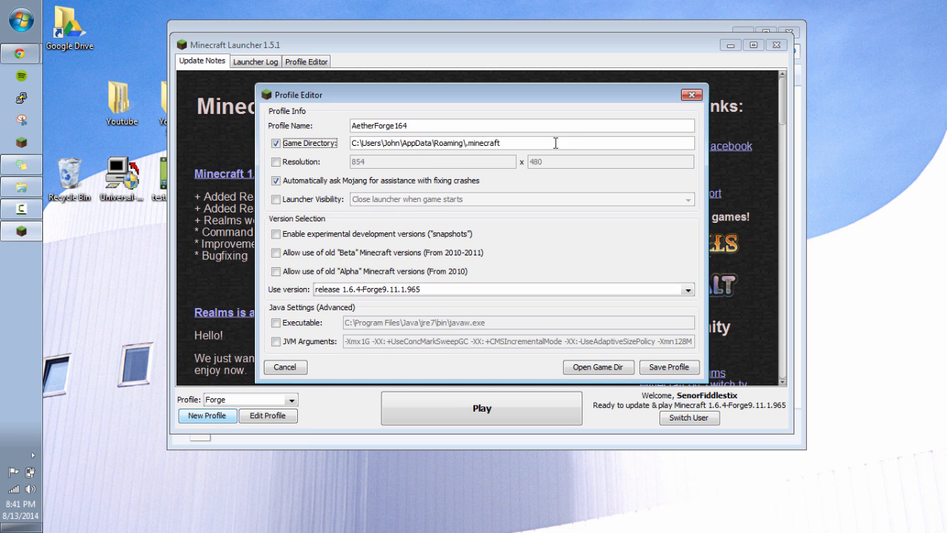
mouse_move(553, 136)
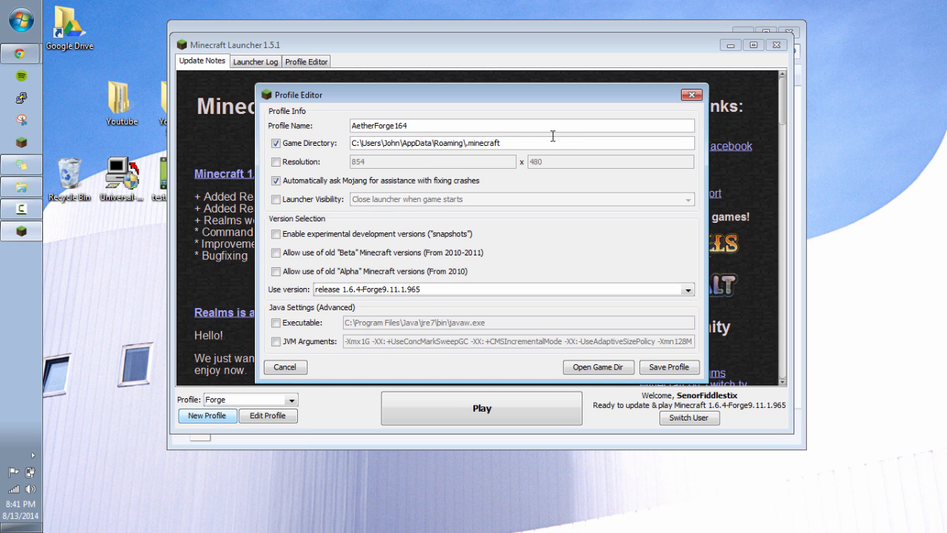
type("Aet")
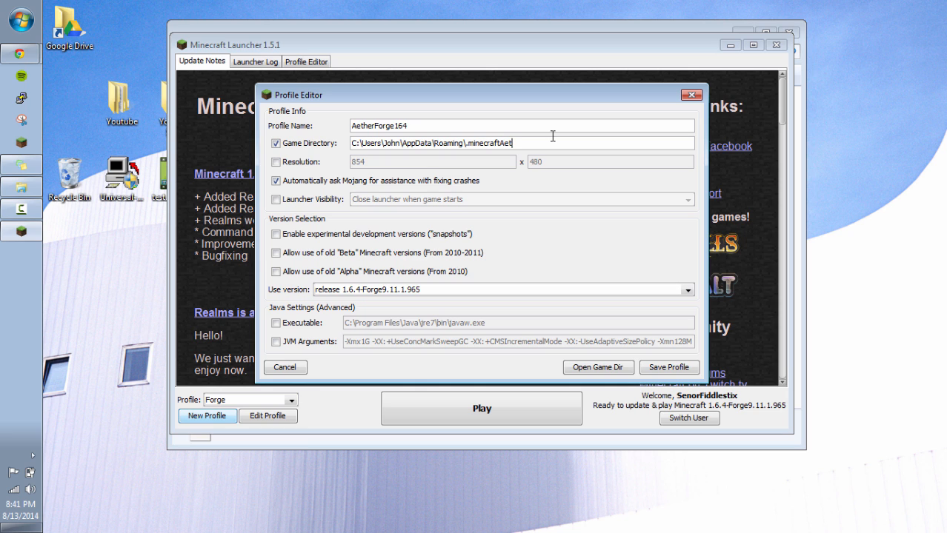
type("her1")
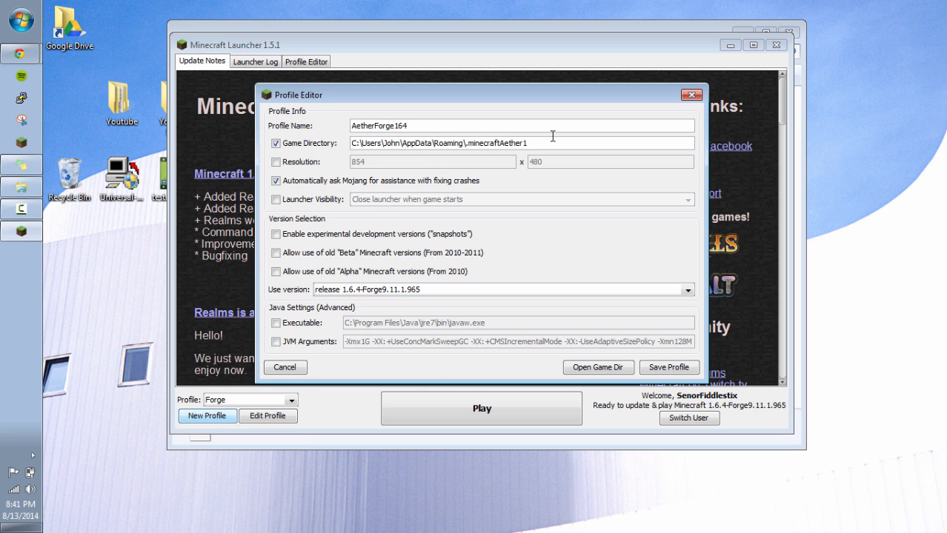
type("64")
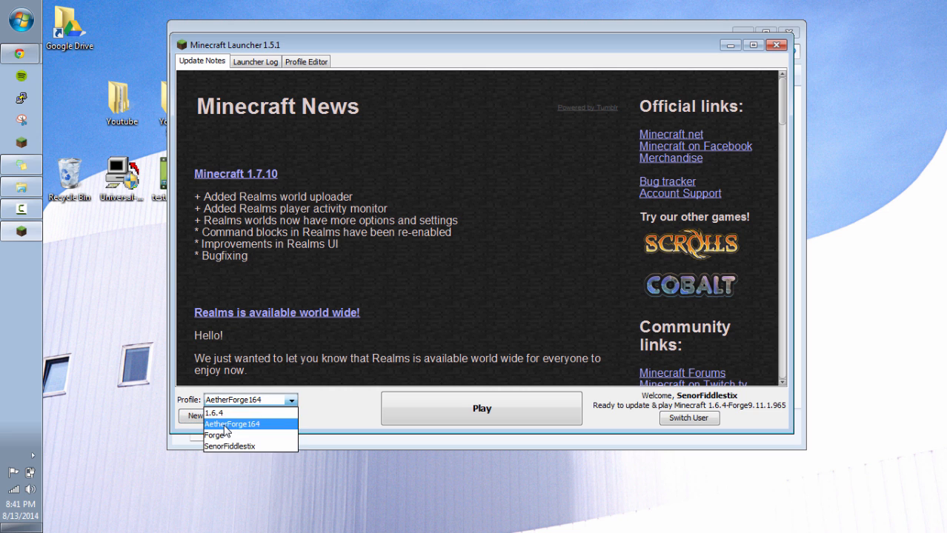
left_click(481, 408)
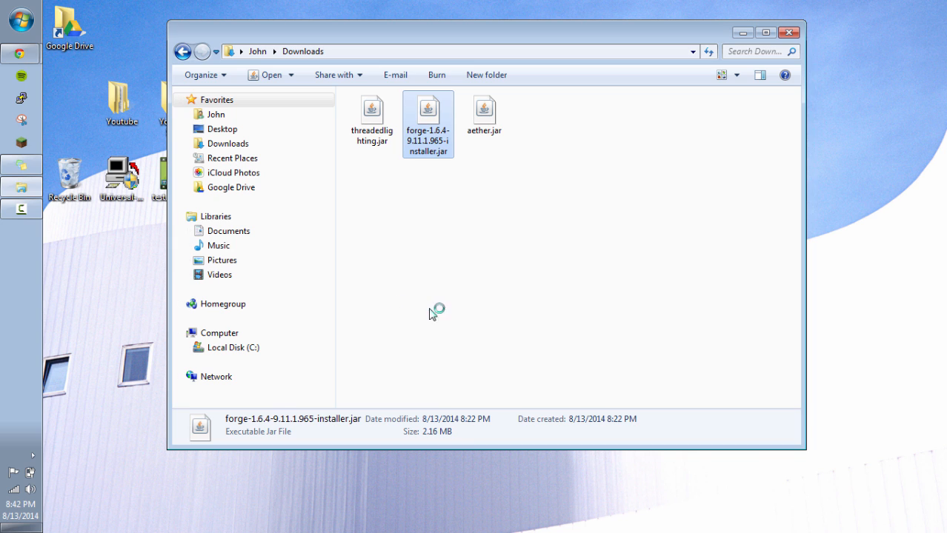
mouse_move(480, 278)
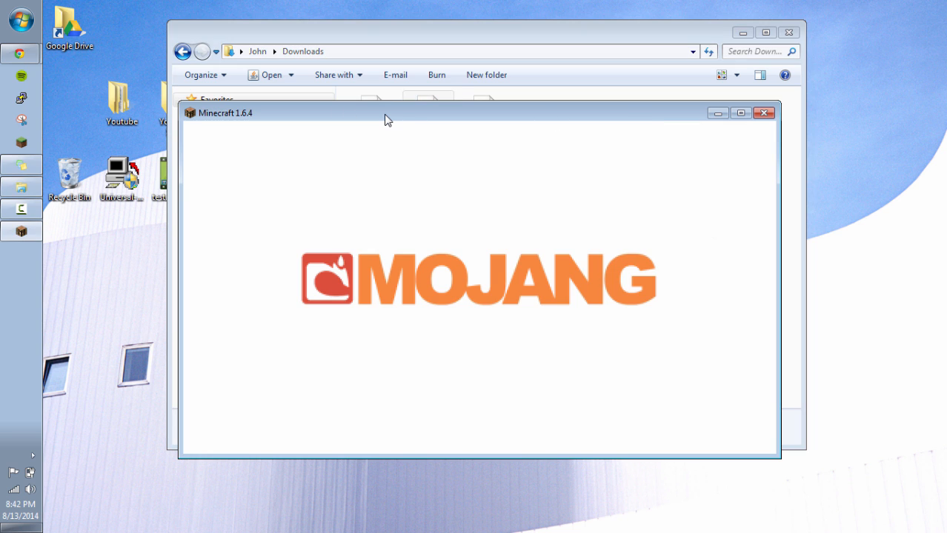
mouse_move(432, 124)
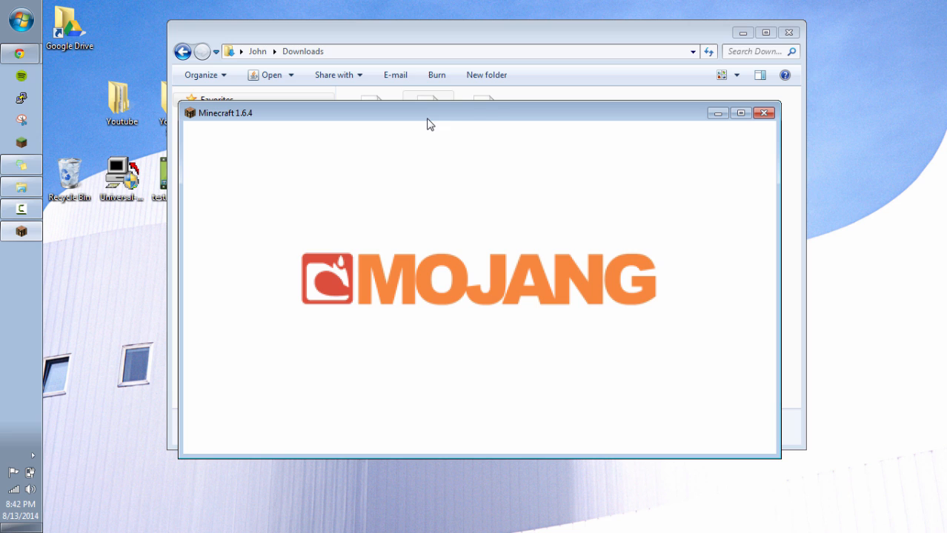
mouse_move(878, 354)
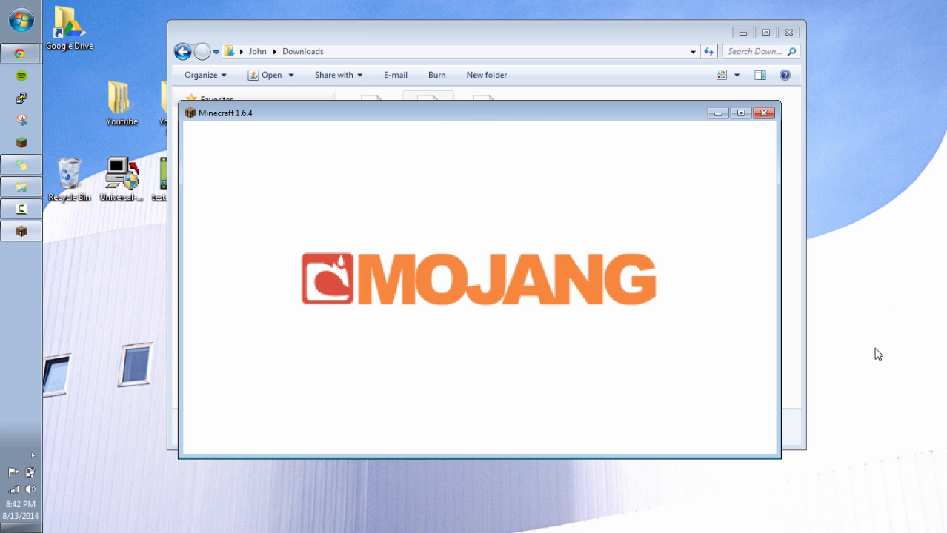
mouse_move(628, 428)
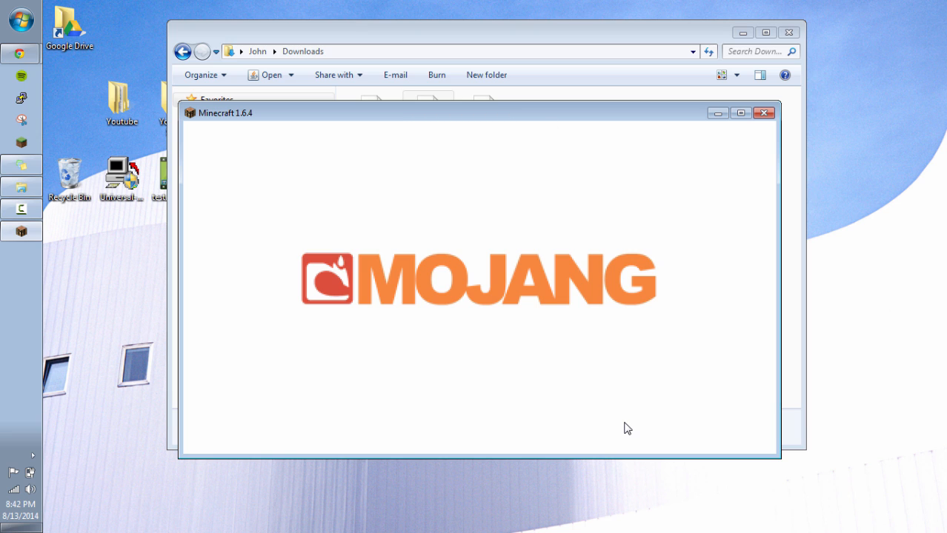
mouse_move(645, 374)
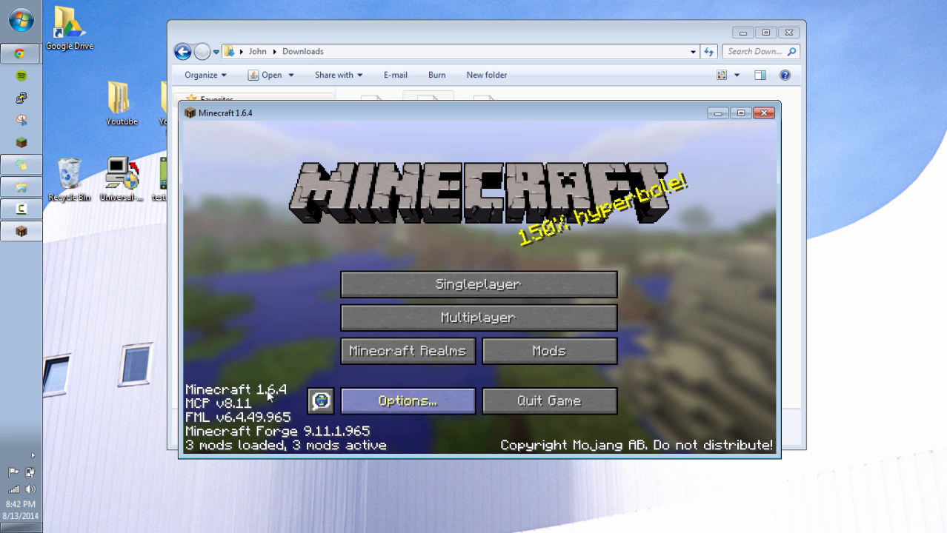
mouse_move(548, 401)
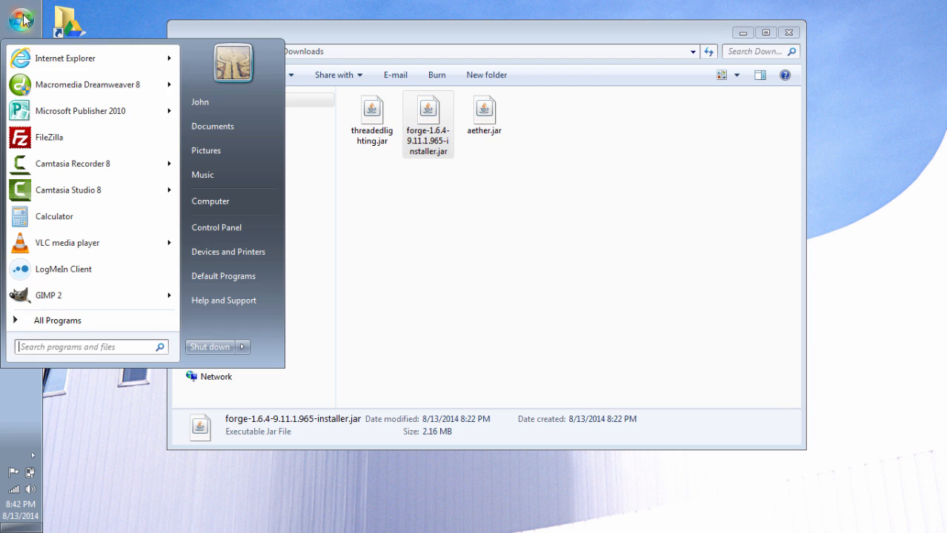
Step: Open the mods folder inside %appdata%\.minecraftAether164
left_click(85, 346)
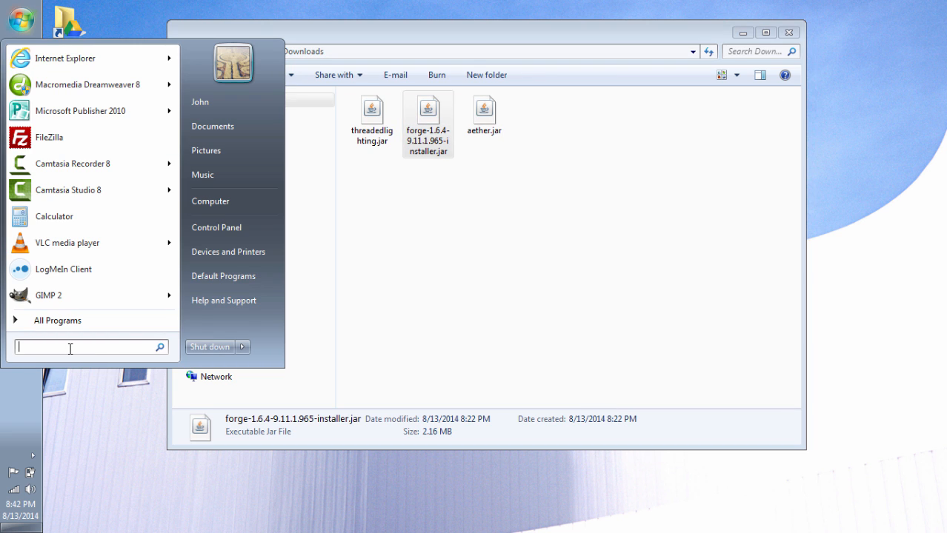
type("%")
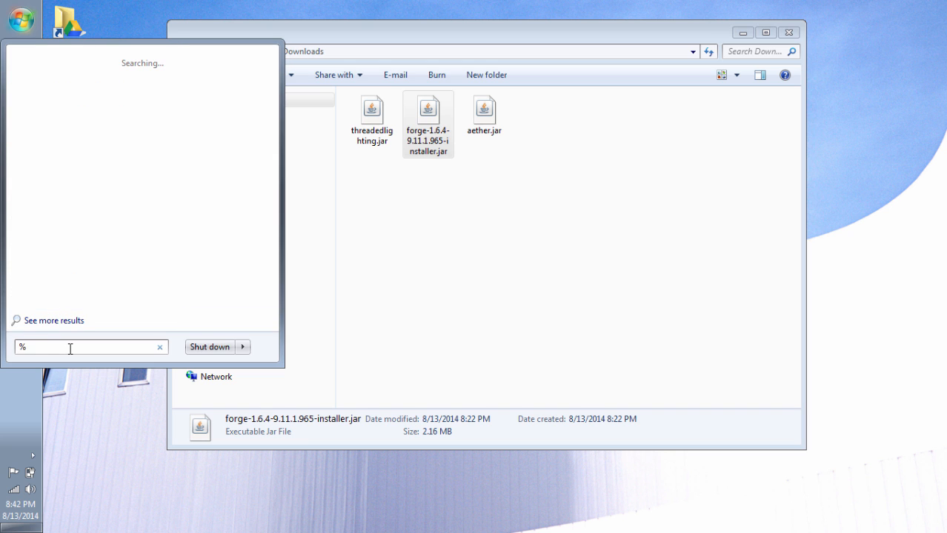
type("appdata")
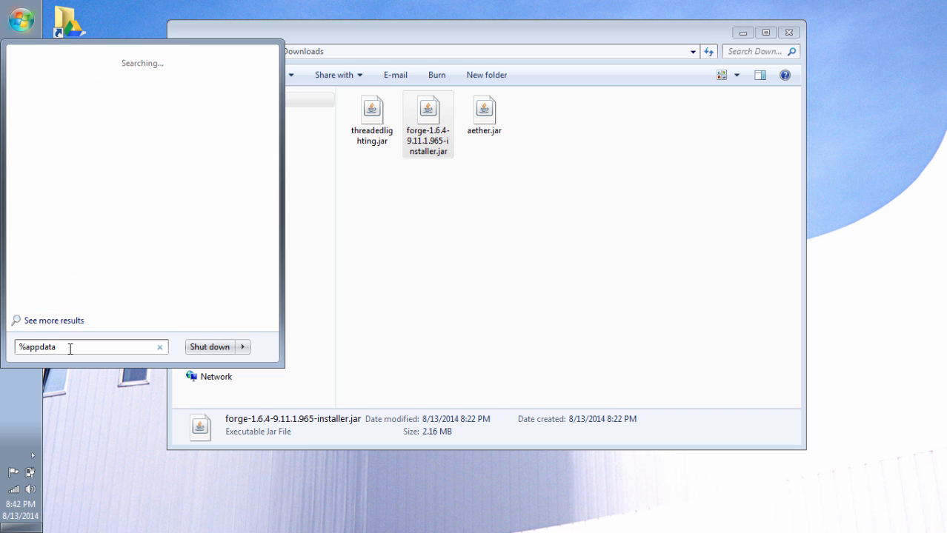
key("Enter")
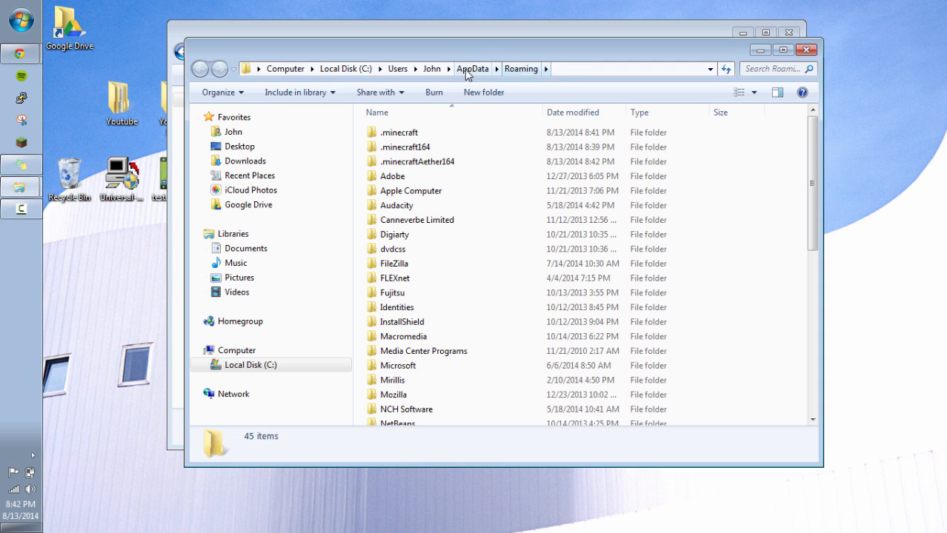
mouse_move(520, 69)
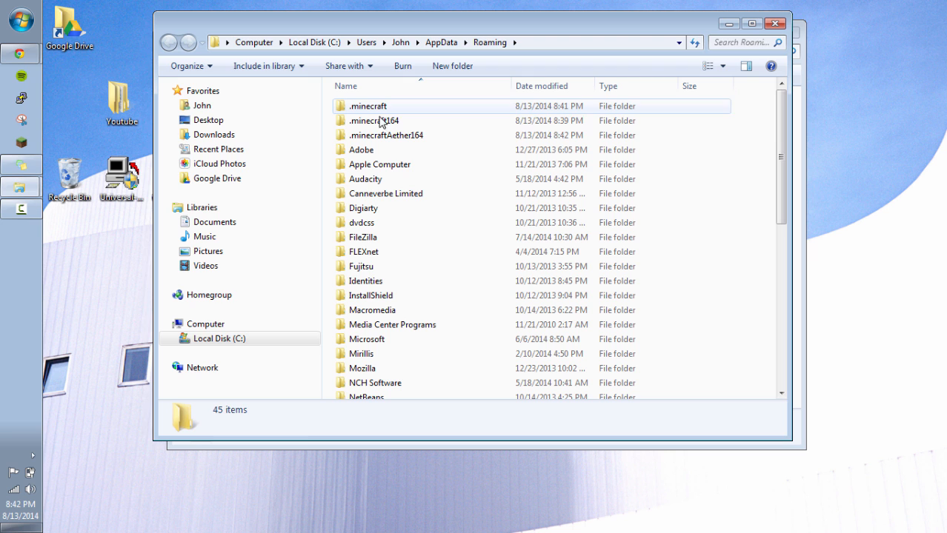
left_click(386, 134)
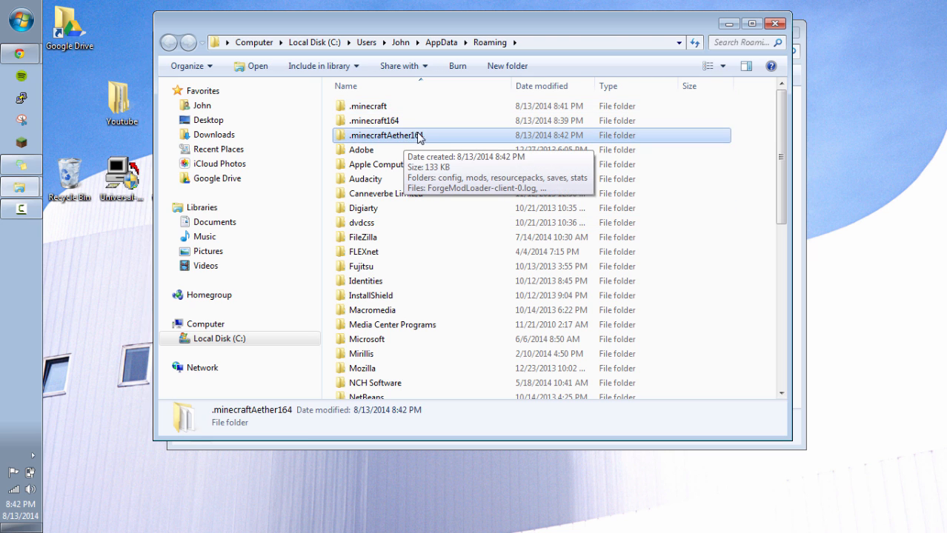
double_click(384, 135)
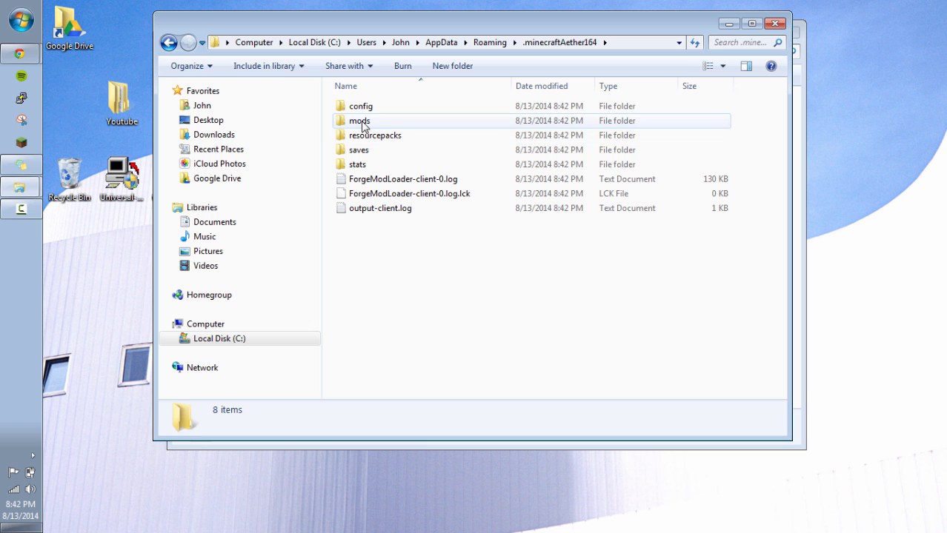
double_click(359, 120)
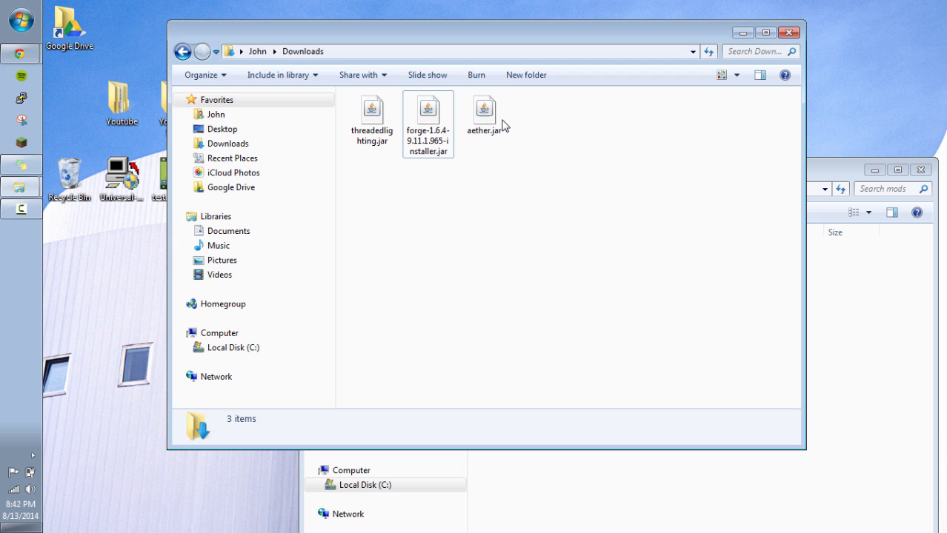
Step: Copy aether.jar and threadedlighting.jar from Downloads and paste them into mods
left_click(484, 112)
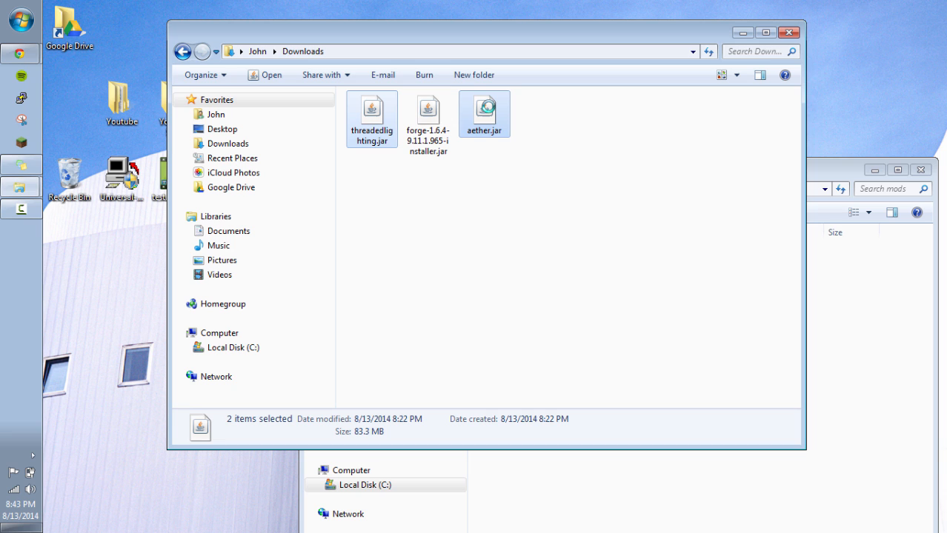
right_click(484, 114)
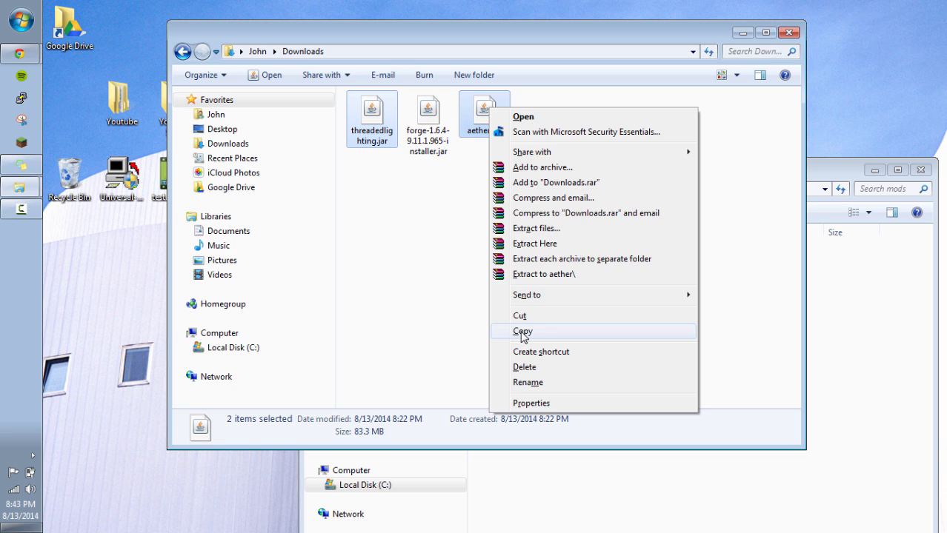
left_click(523, 331)
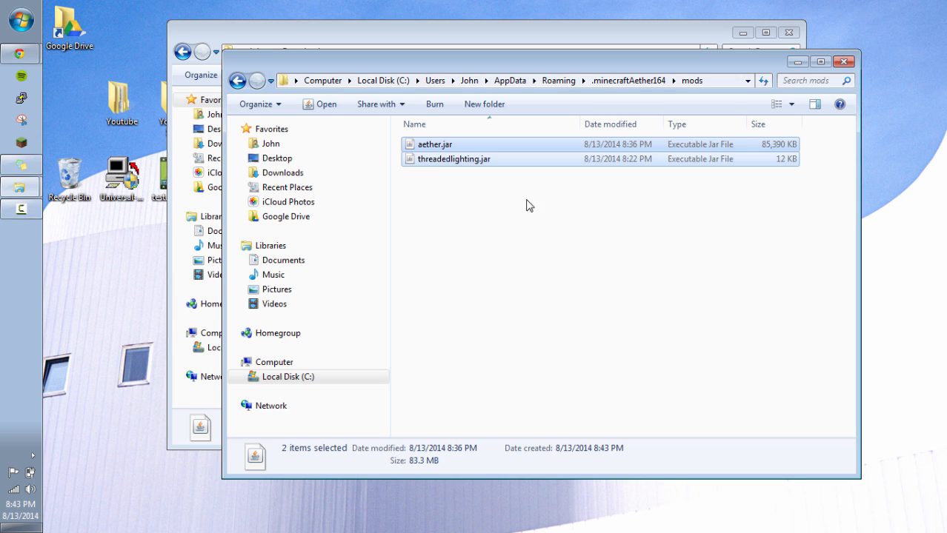
left_click(503, 280)
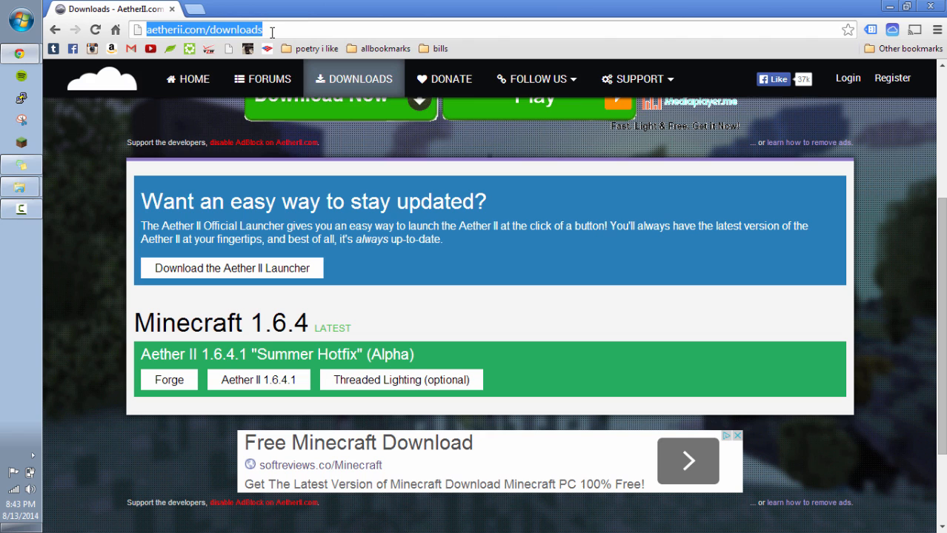
Step: Search 'morphin mine' and open the Morph mod's Primary Mod Page from Planet Minecraft
type("morphin")
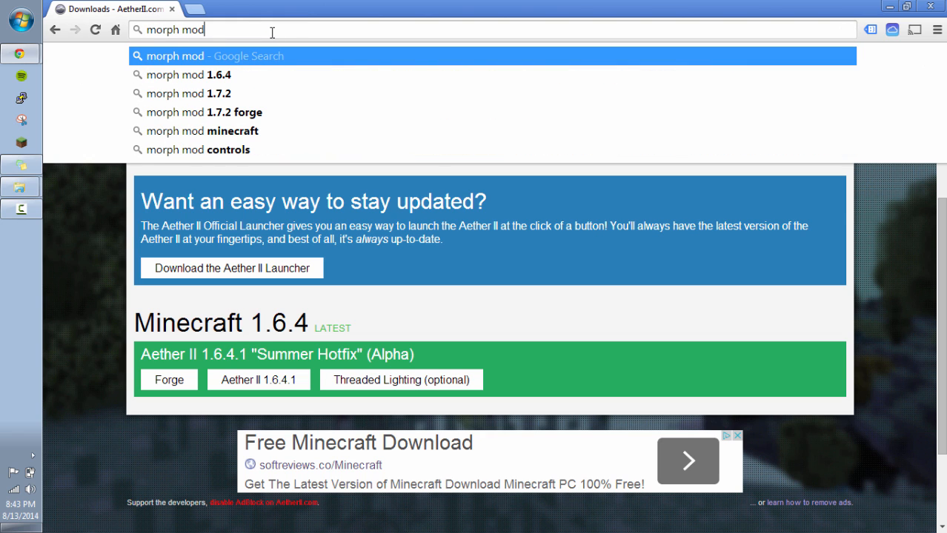
type("mine")
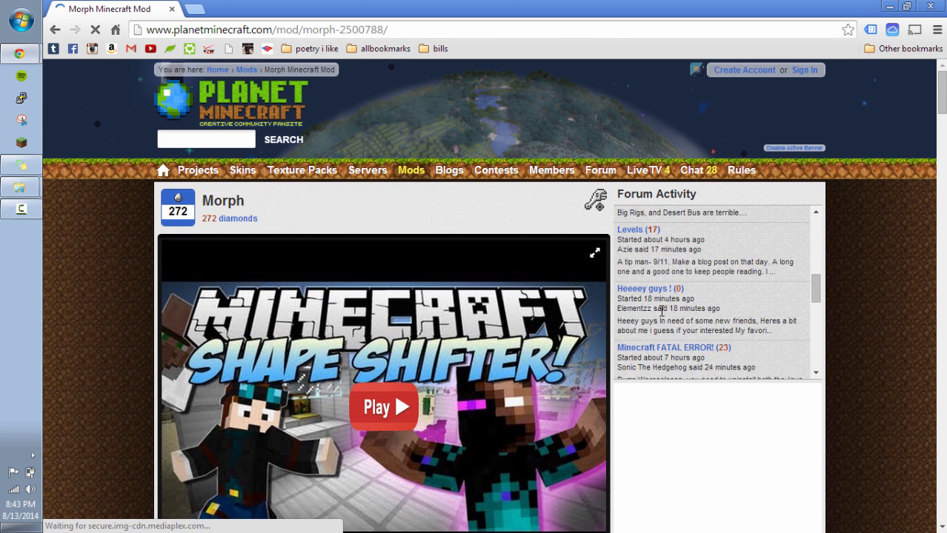
scroll("down", 3)
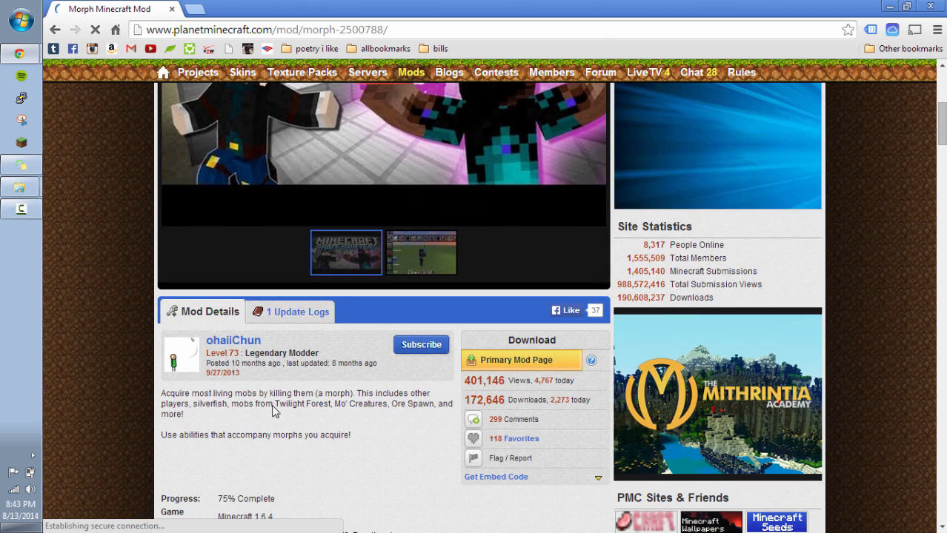
scroll("down", 3)
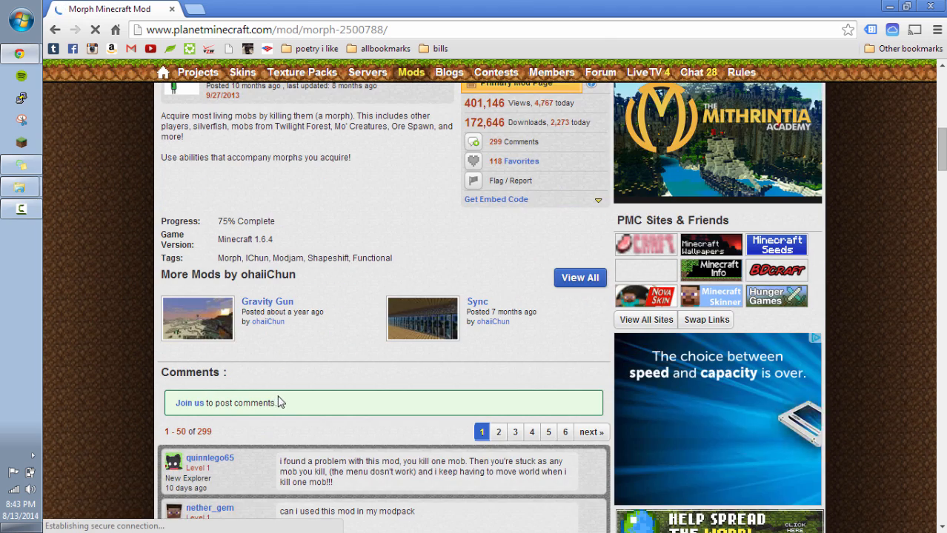
scroll("down", 3)
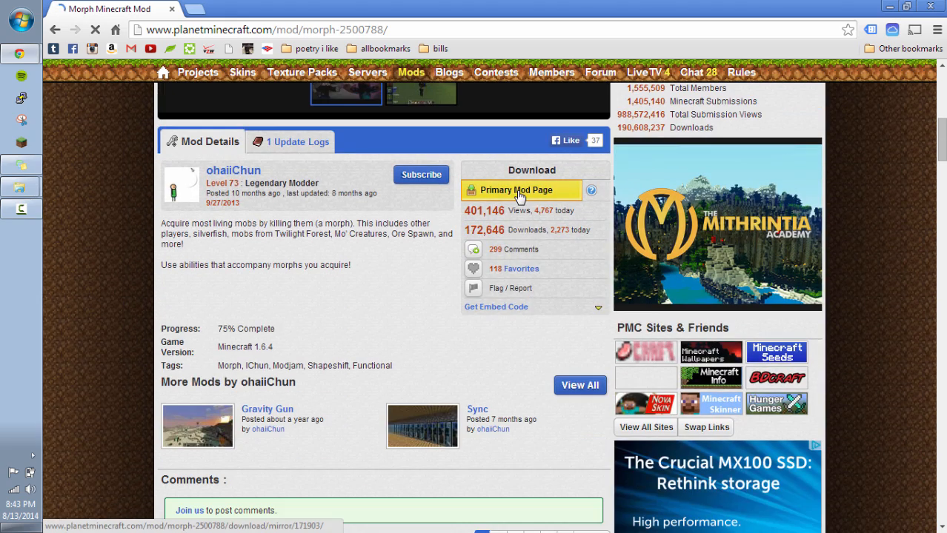
left_click(517, 191)
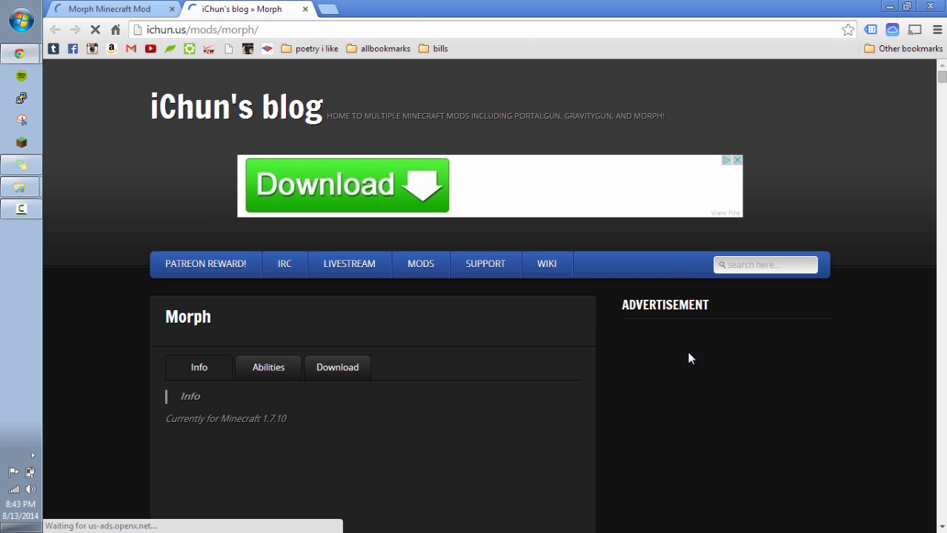
Step: Show the Morph download versions on iChun's blog and scroll to the 1.6.X link
left_click(338, 367)
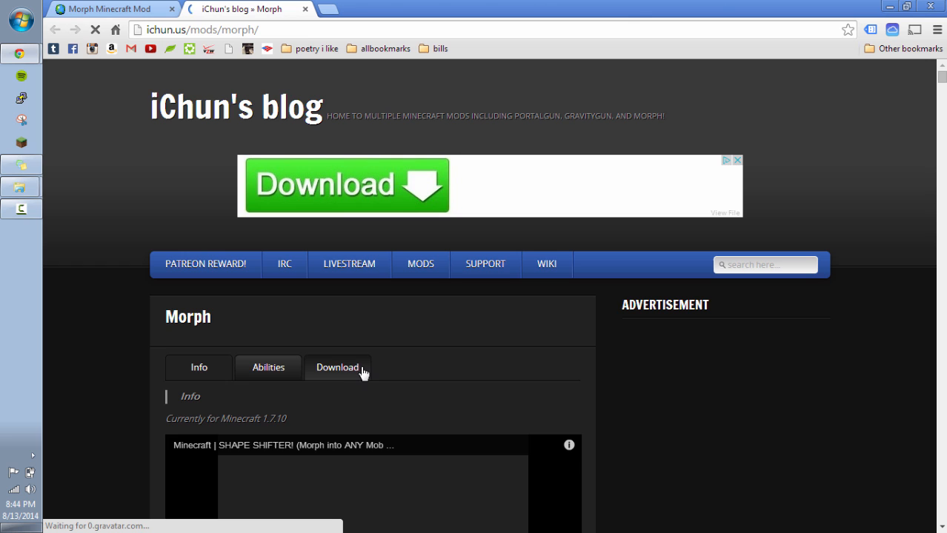
left_click(337, 367)
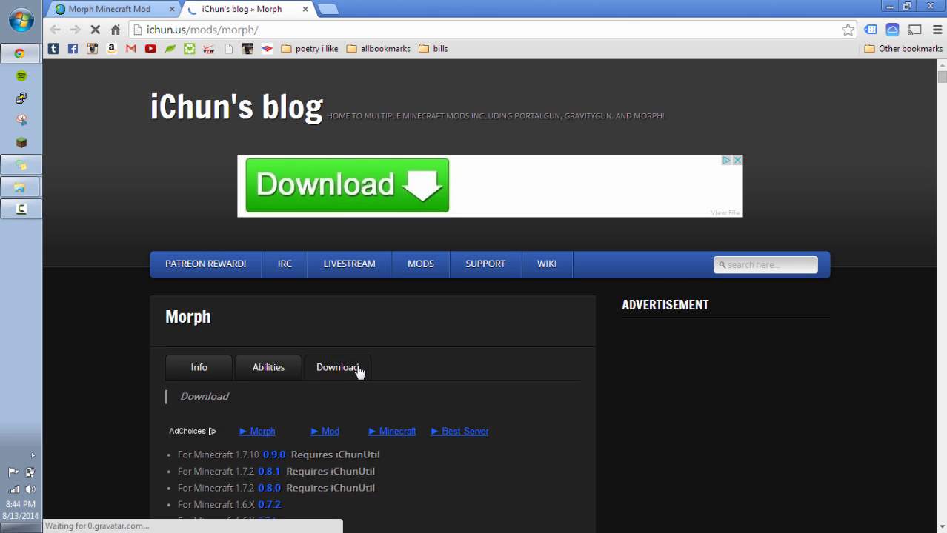
scroll("down", 3)
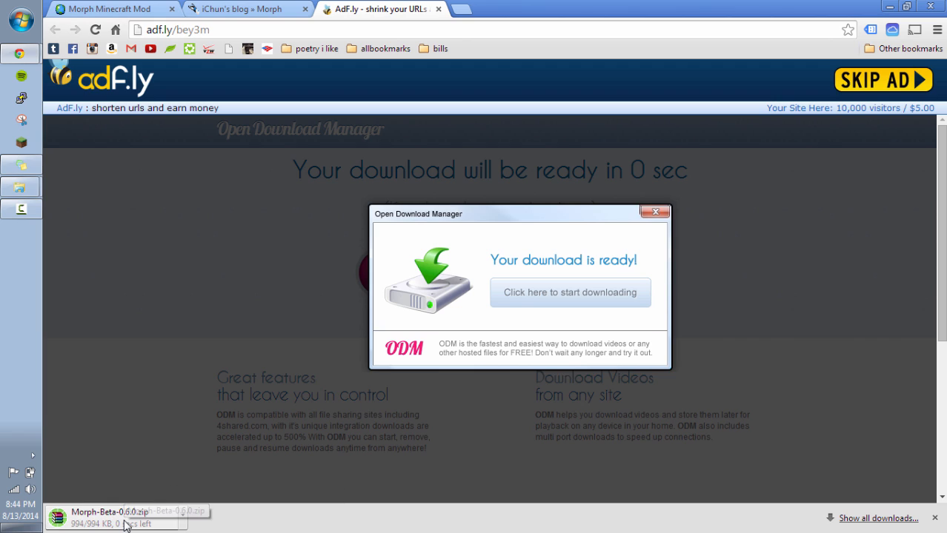
mouse_move(89, 526)
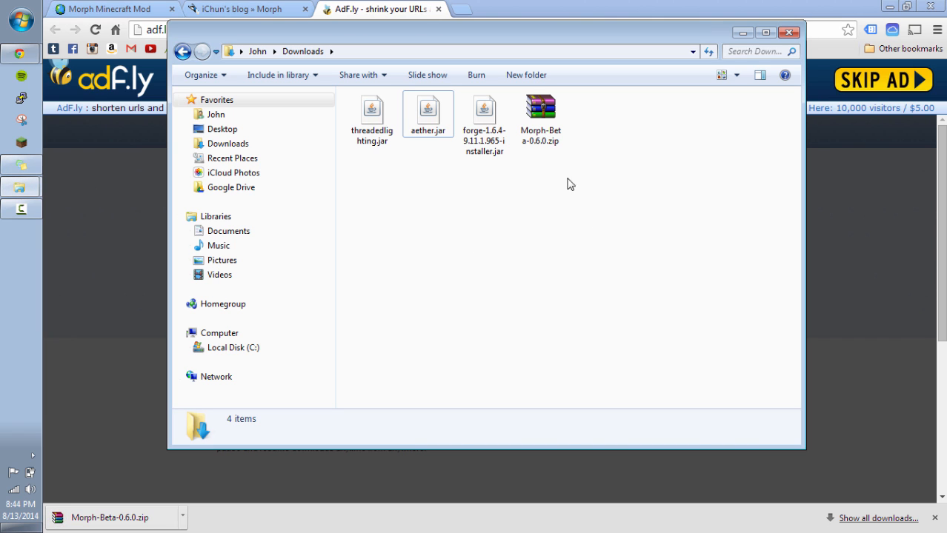
mouse_move(540, 107)
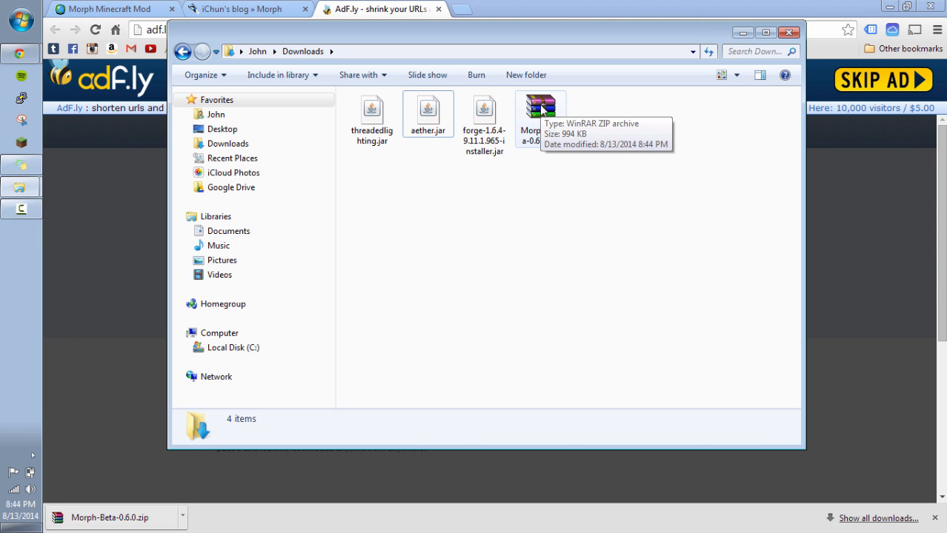
Step: Paste Morph-Beta-0.6.0.zip into .minecraftAether164\mods and close the Downloads window
right_click(539, 111)
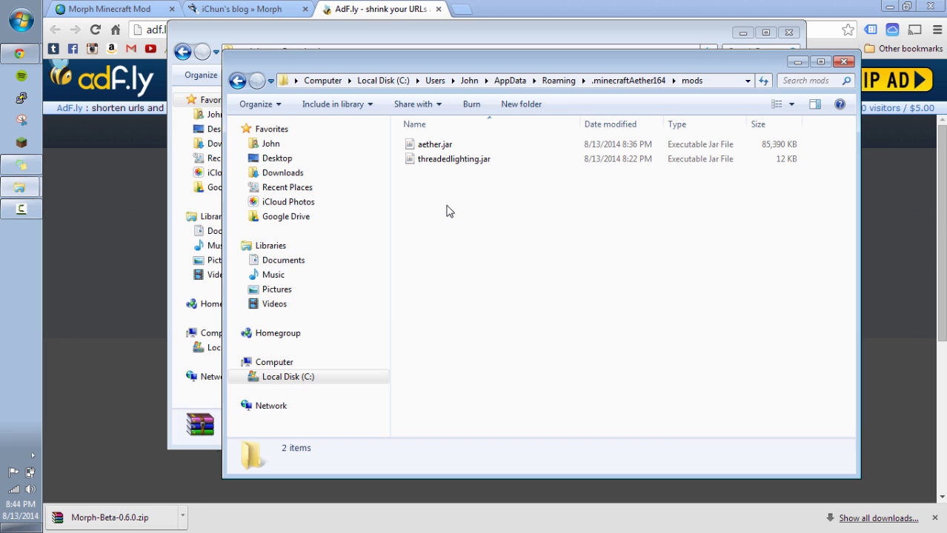
right_click(449, 210)
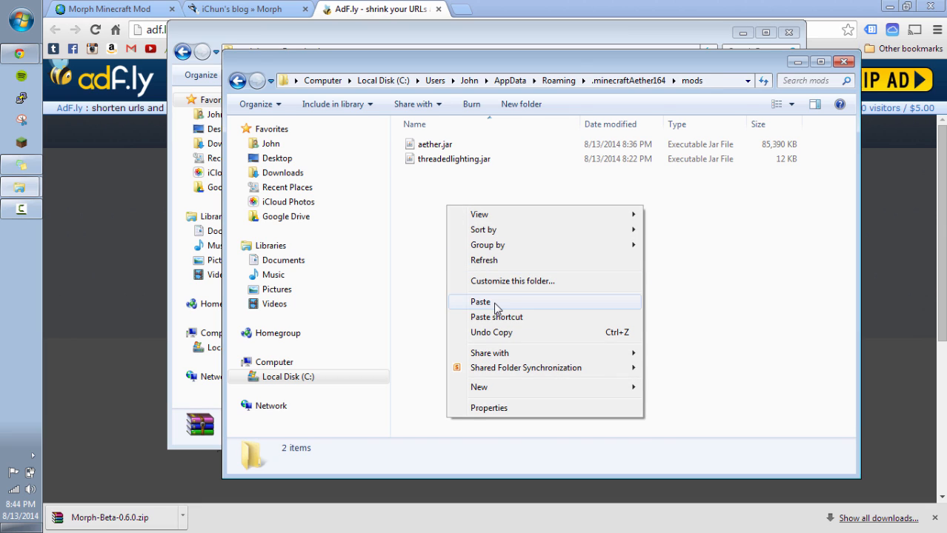
left_click(480, 301)
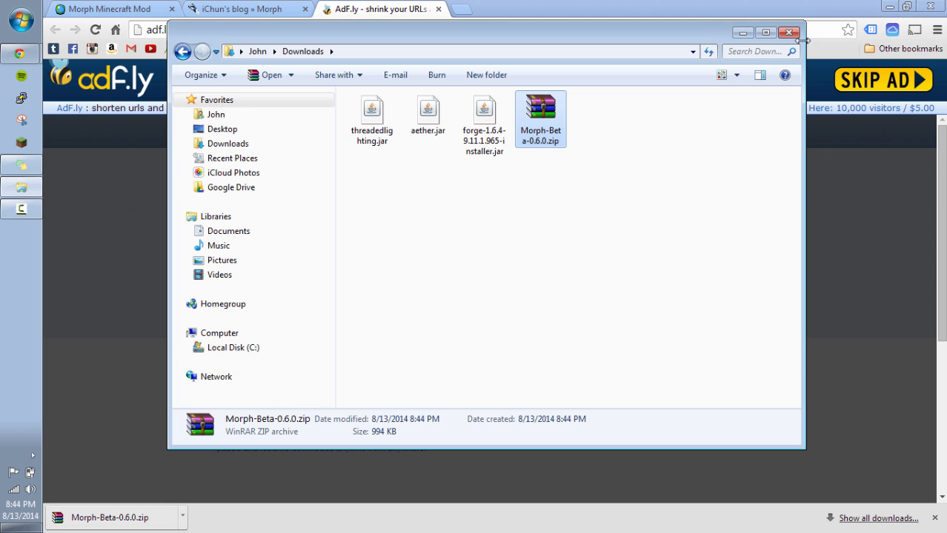
left_click(905, 8)
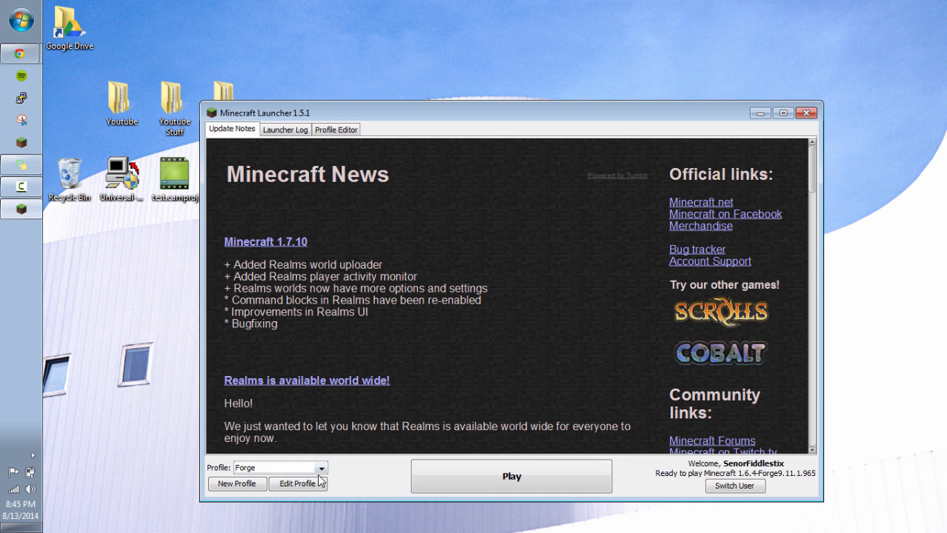
Step: Select the AetherForge164 profile in the launcher and start Minecraft
left_click(320, 468)
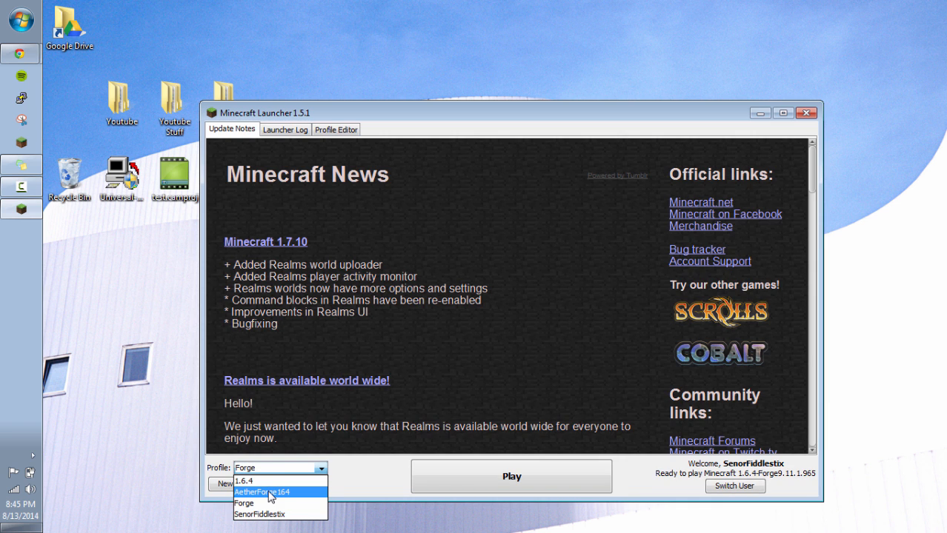
left_click(262, 492)
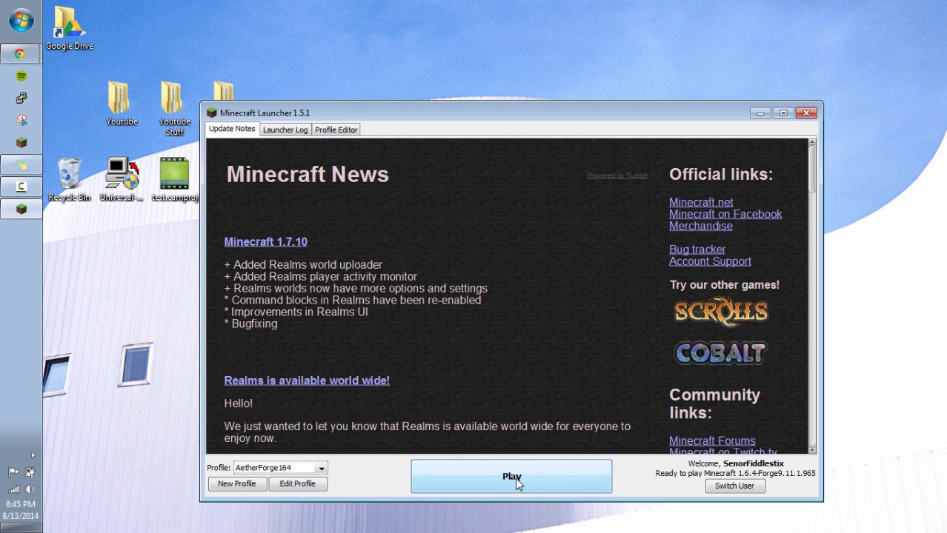
left_click(511, 476)
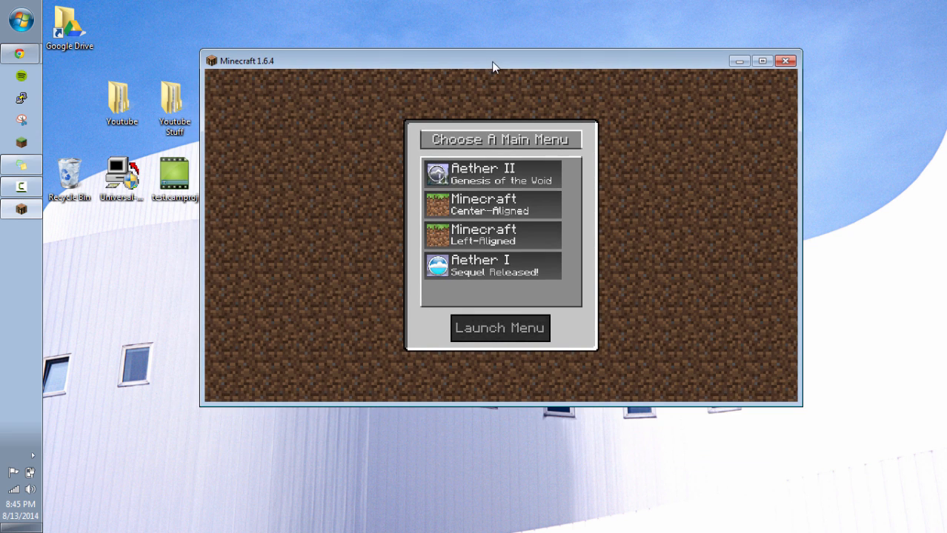
mouse_move(508, 185)
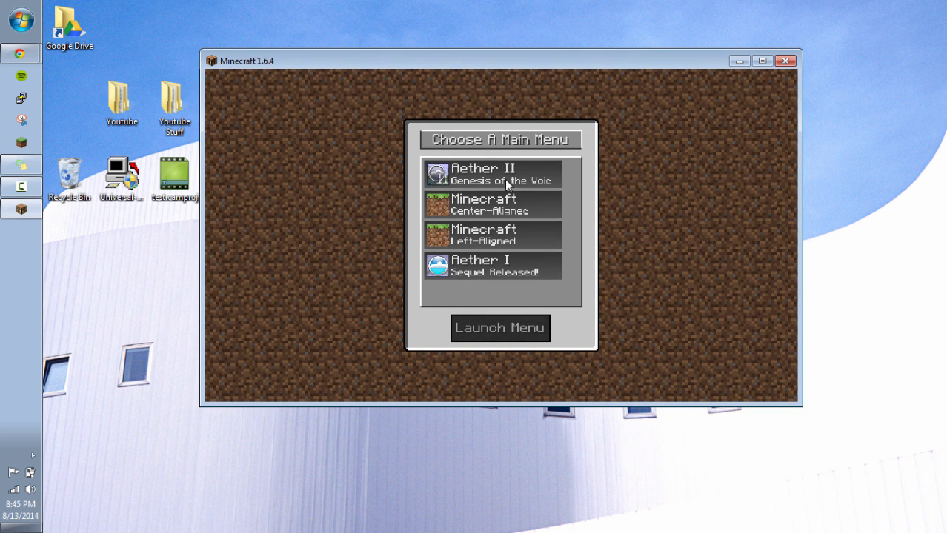
mouse_move(289, 198)
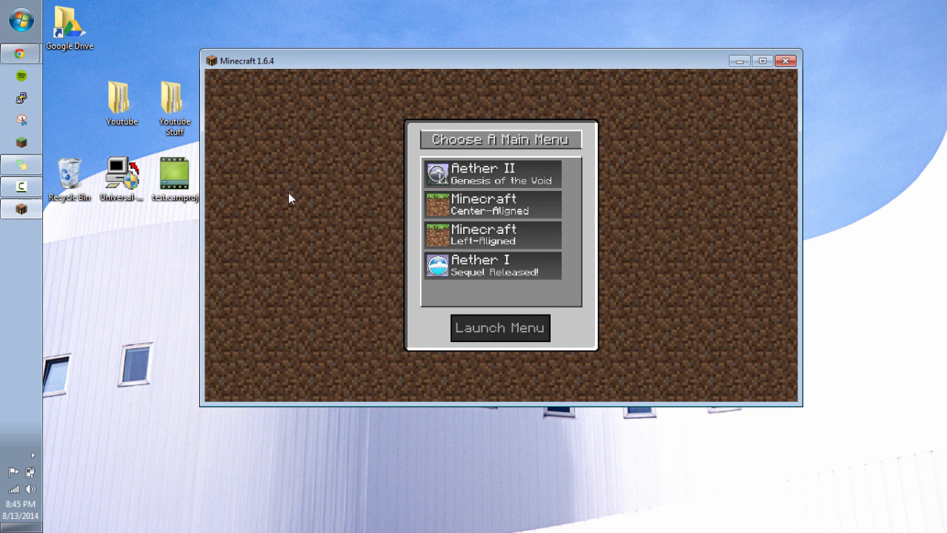
mouse_move(441, 229)
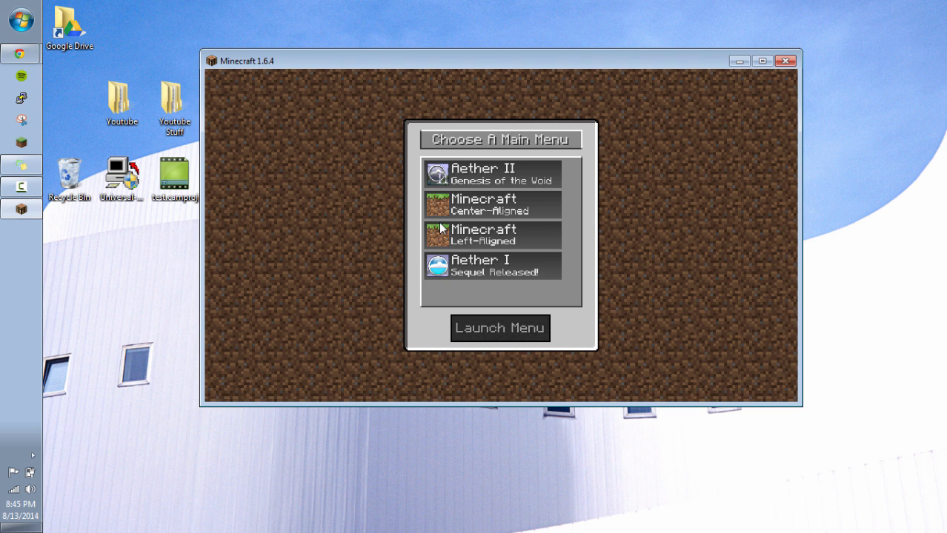
mouse_move(523, 214)
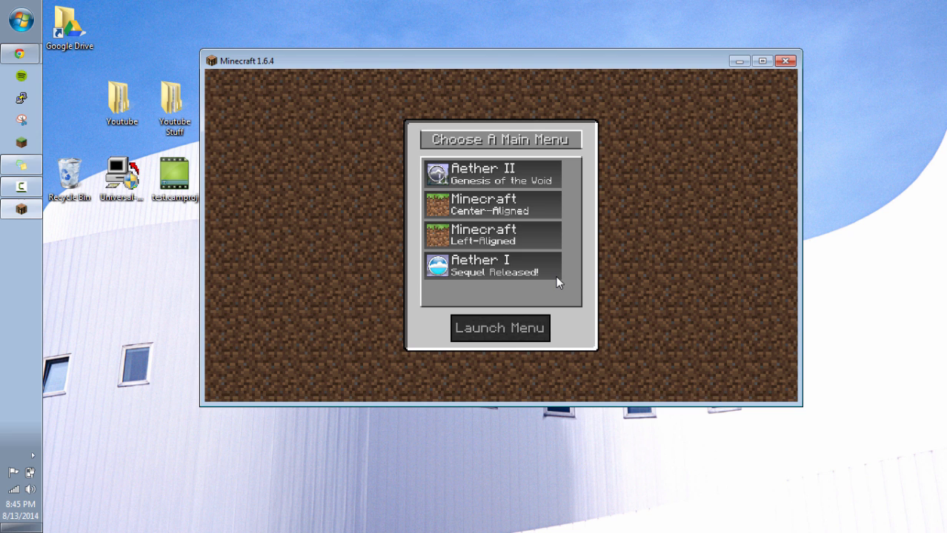
Step: Choose Aether II as the main menu and launch it twice, showing six mods loaded
left_click(492, 175)
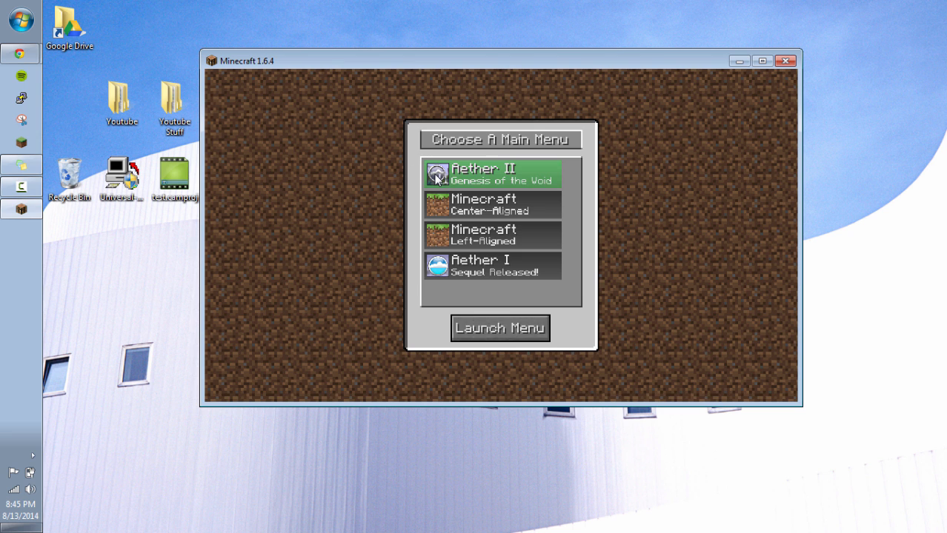
left_click(500, 328)
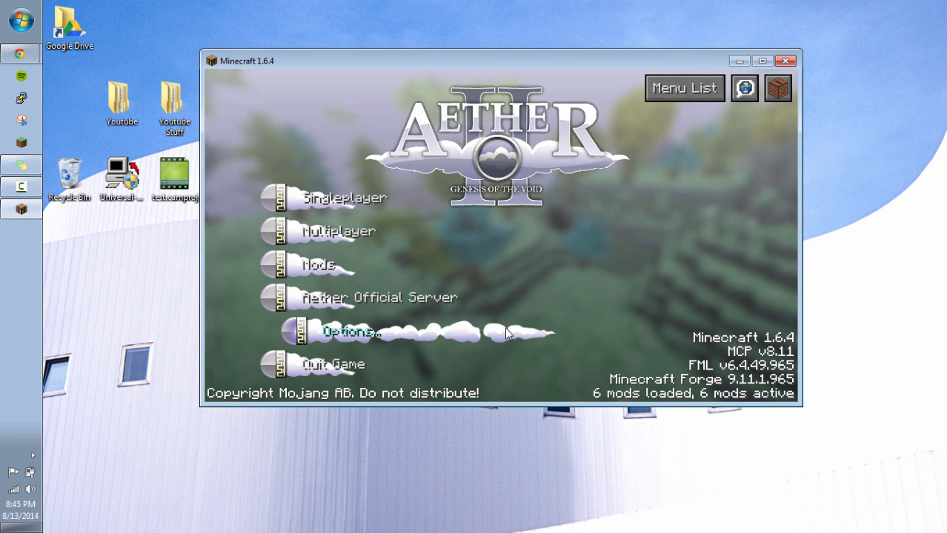
mouse_move(547, 381)
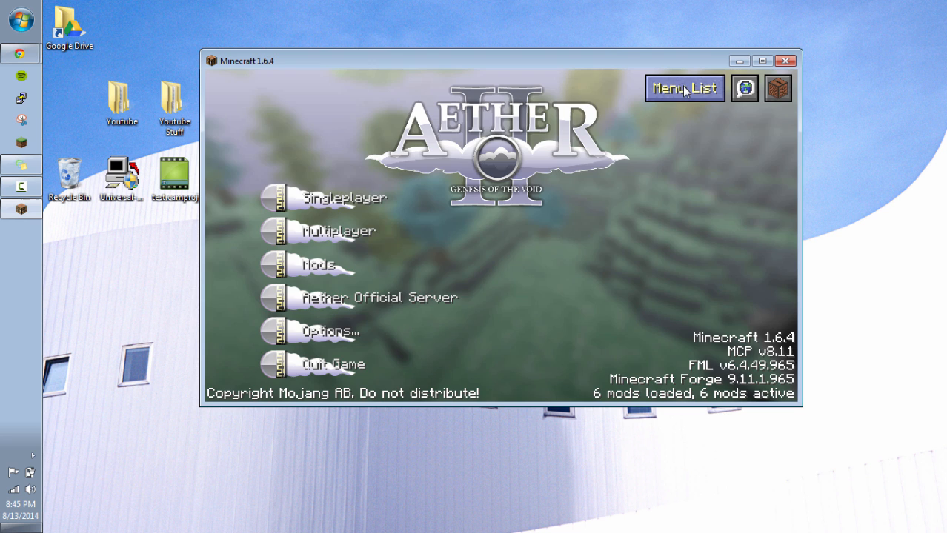
left_click(683, 88)
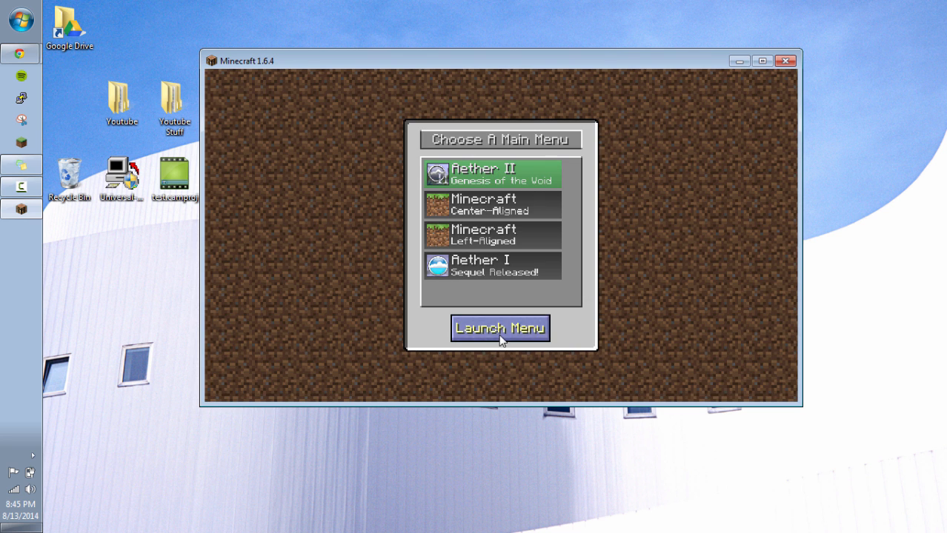
left_click(500, 329)
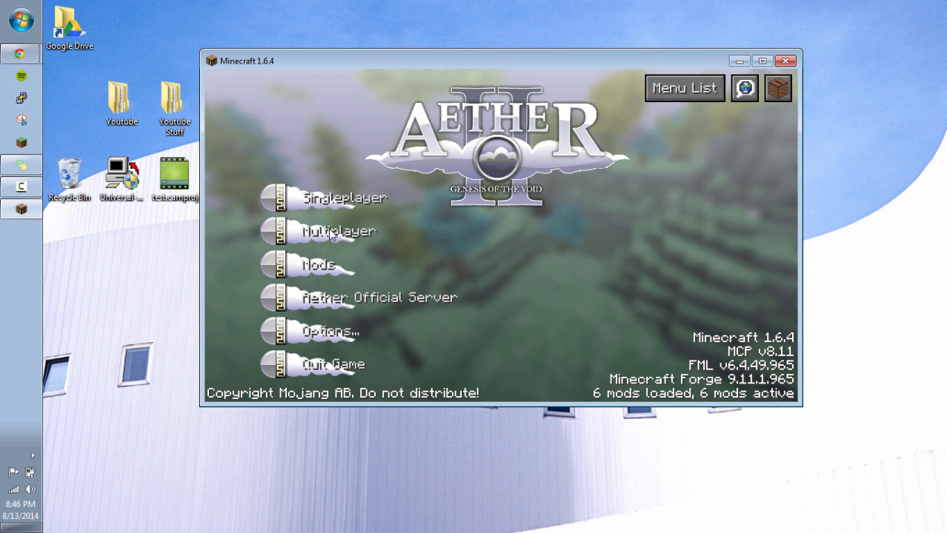
left_click(778, 87)
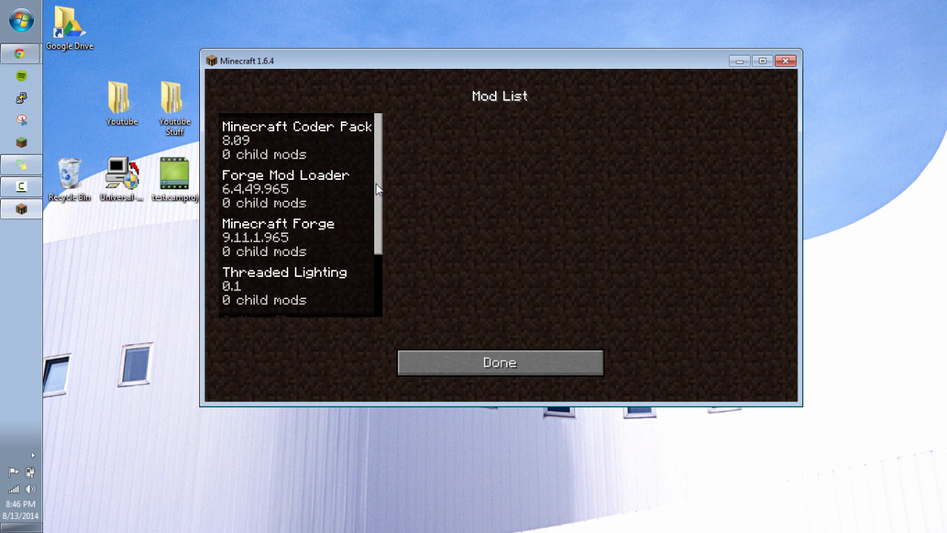
scroll("down", 3)
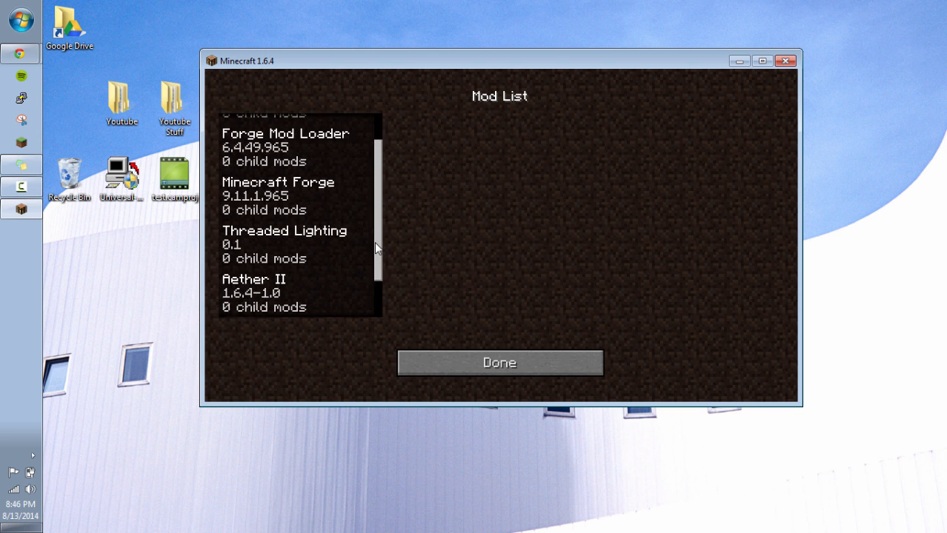
left_click(499, 363)
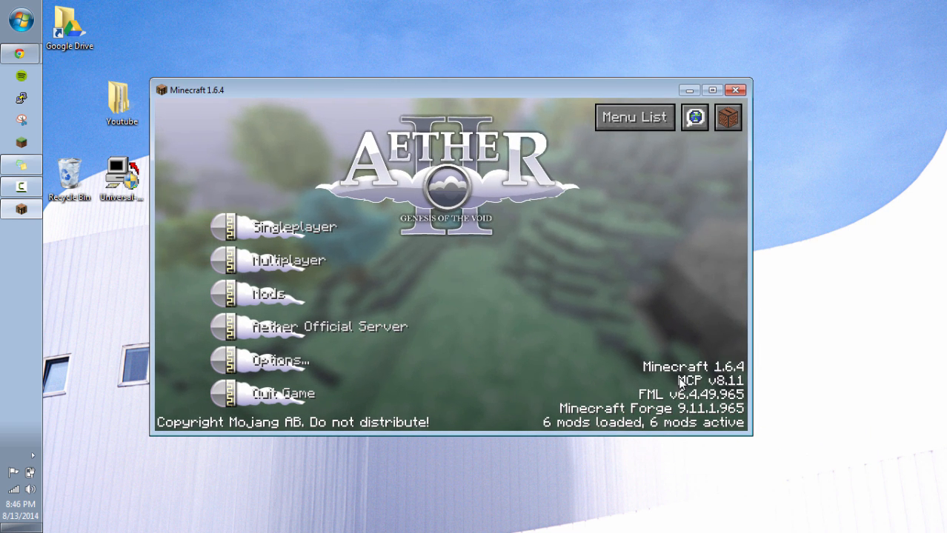
mouse_move(318, 228)
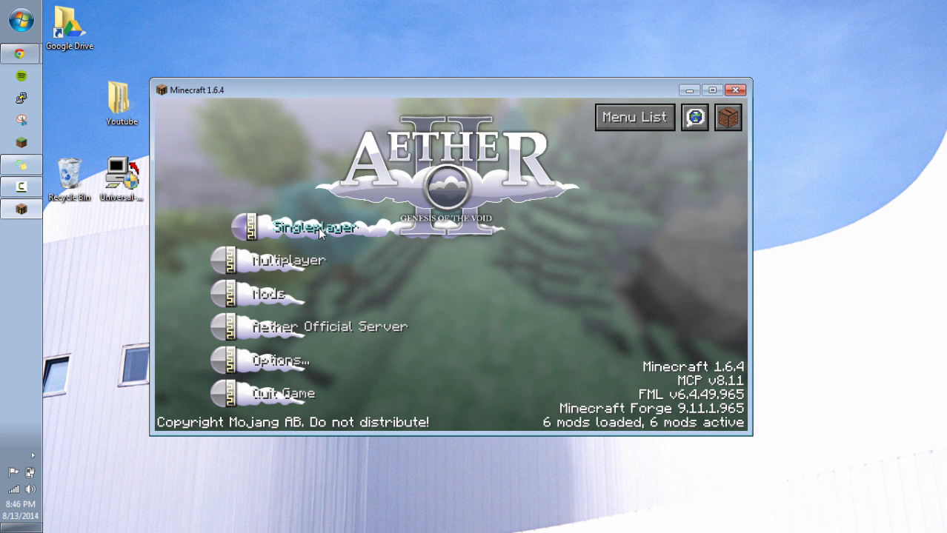
mouse_move(530, 295)
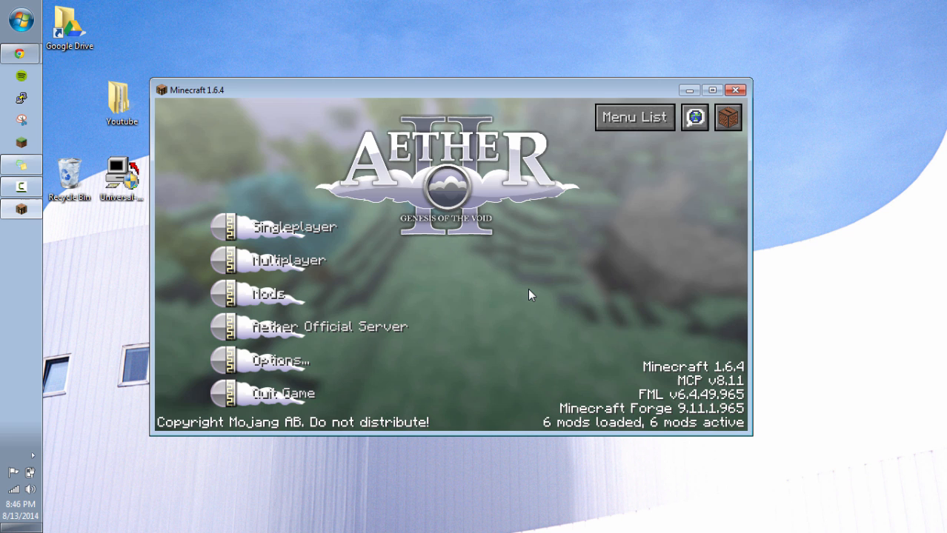
mouse_move(518, 295)
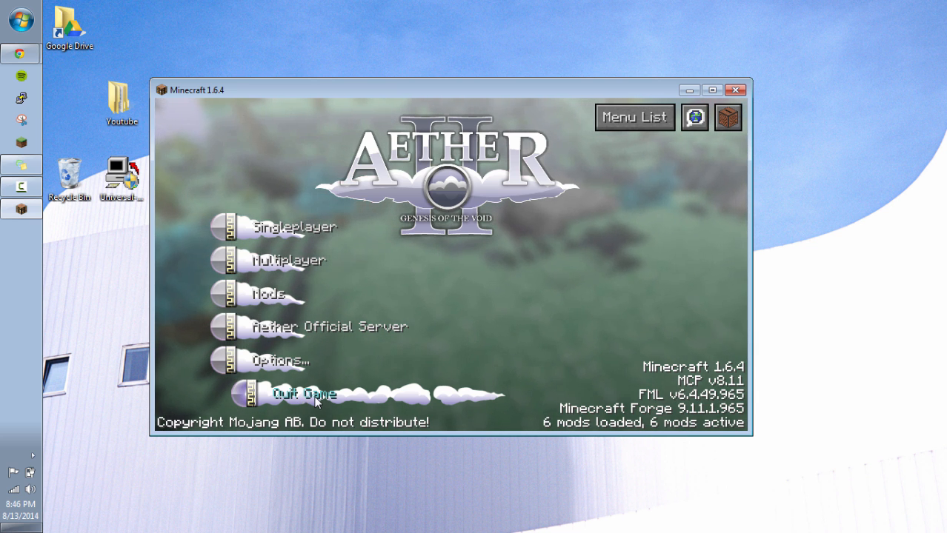
mouse_move(311, 361)
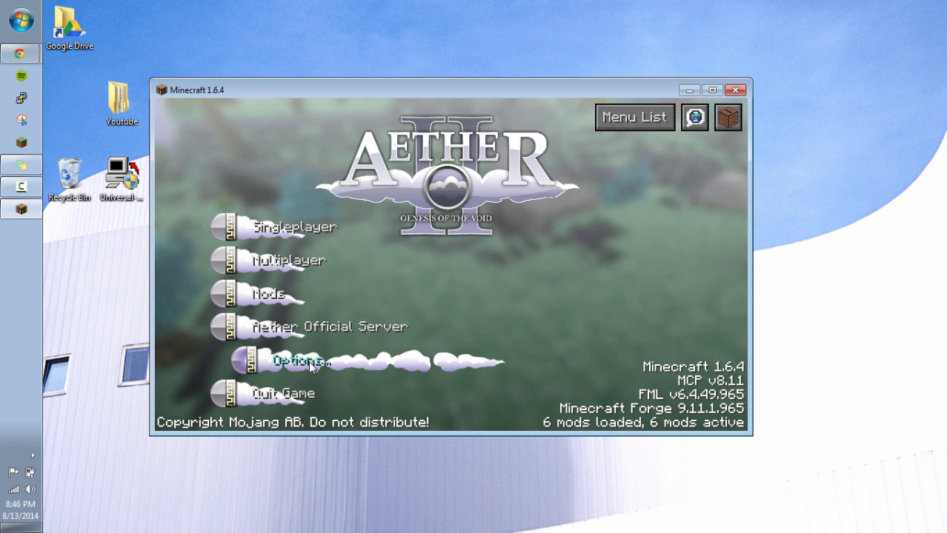
mouse_move(503, 265)
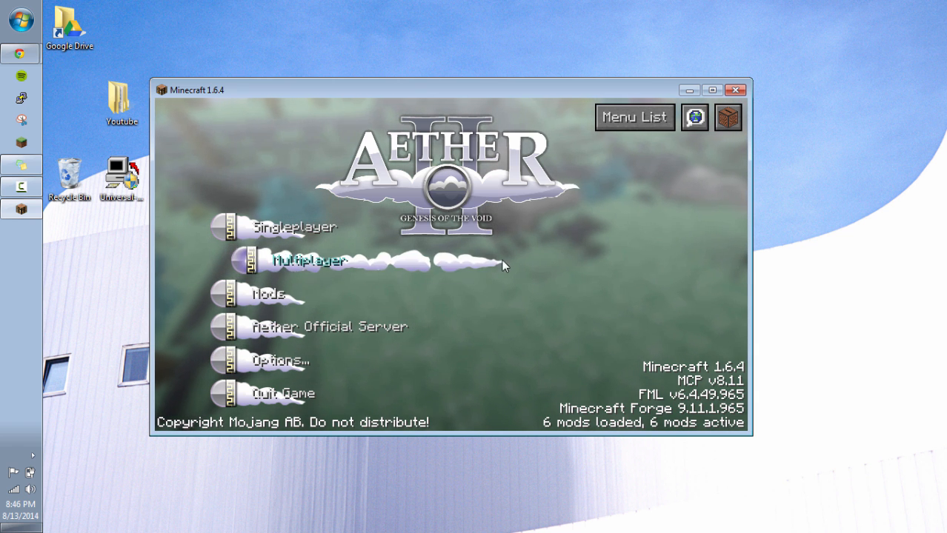